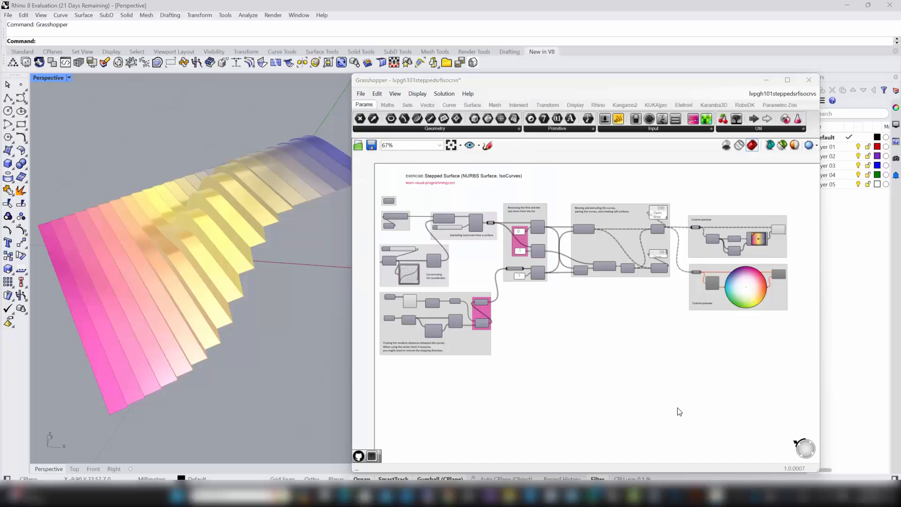
pyautogui.moveTo(609, 370)
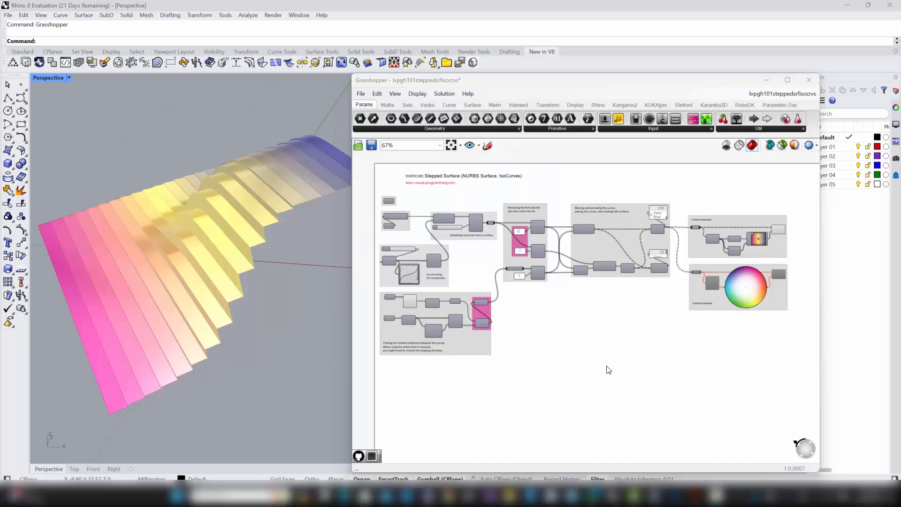
# Search the canvas for 'swarm' and place the Swarm Sync component.
pyautogui.doubleClick(605, 359)
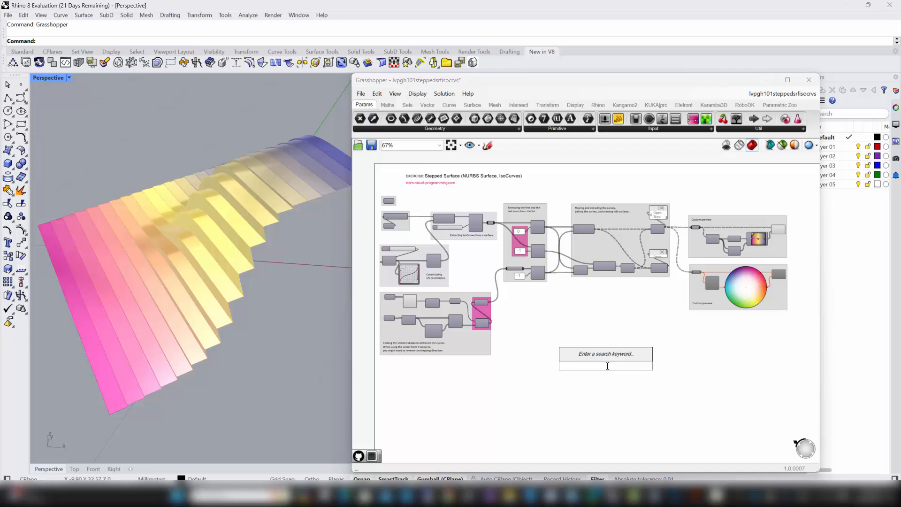
pyautogui.write('swarm')
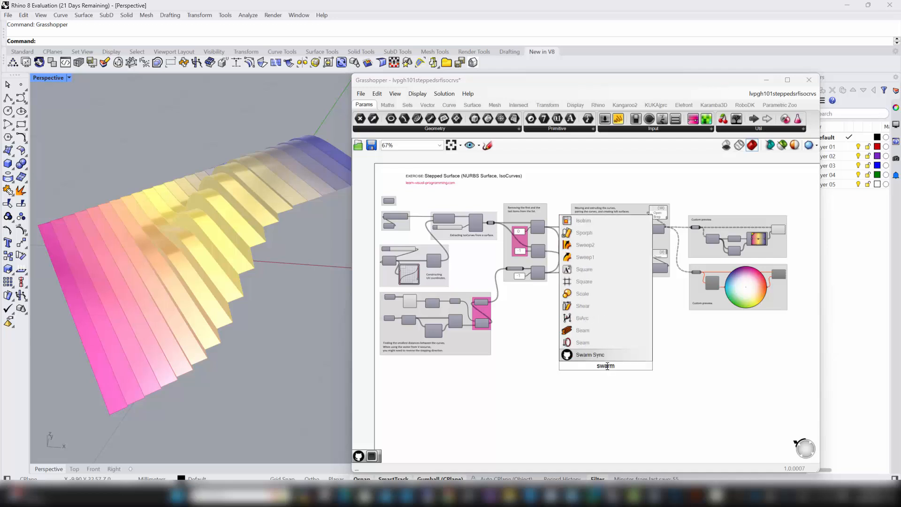
pyautogui.click(590, 354)
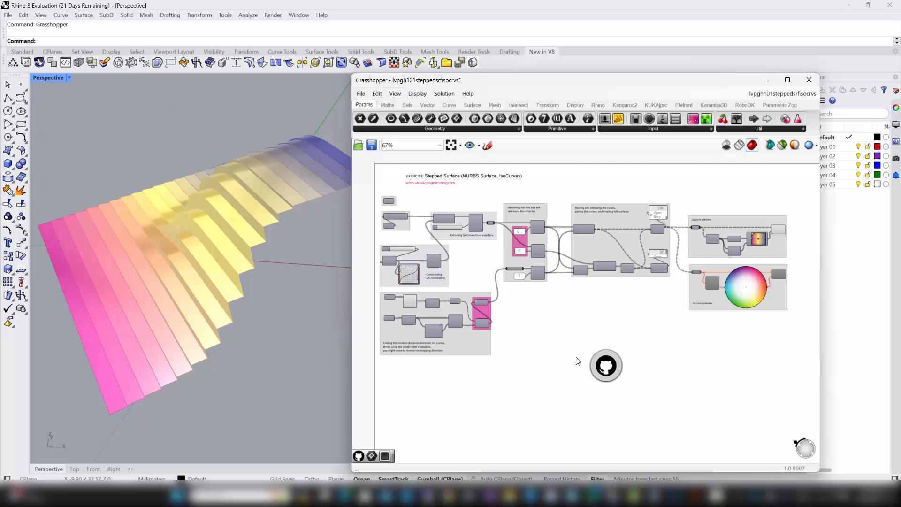
pyautogui.moveTo(606, 368)
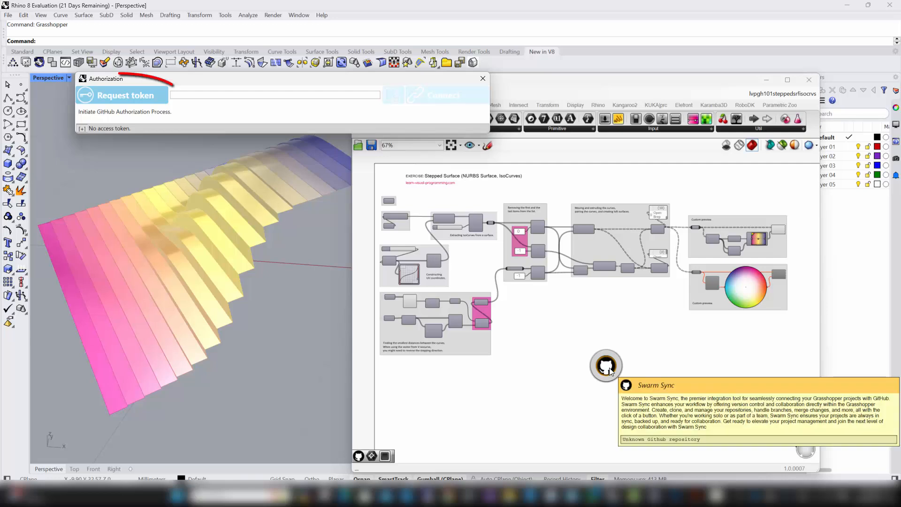
pyautogui.moveTo(250, 125)
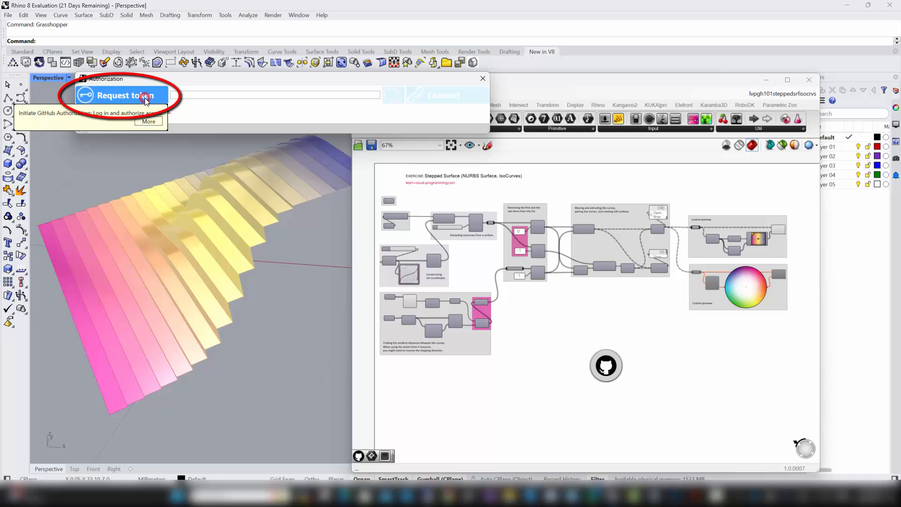
# Request a GitHub token from Swarm Sync's Authorization window.
pyautogui.click(122, 95)
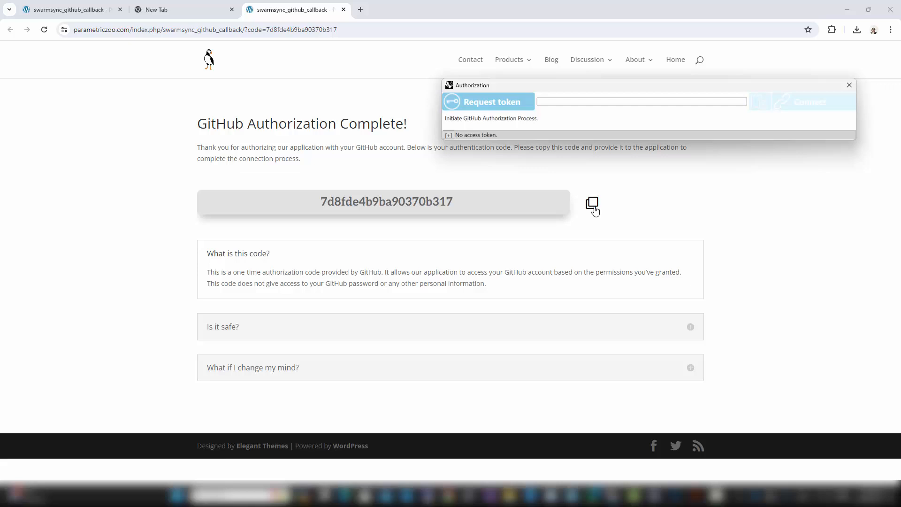
# Copy the one-time code from Chrome into Swarm Sync and connect.
pyautogui.click(591, 203)
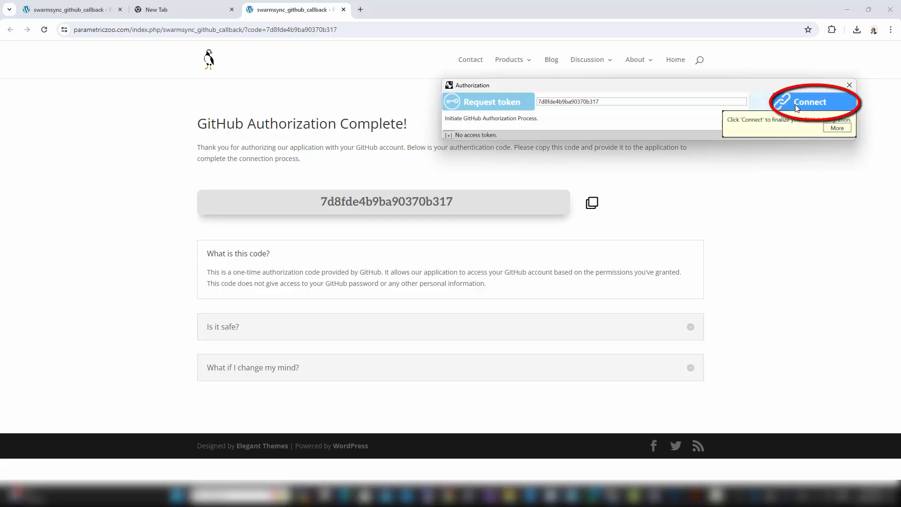
pyautogui.click(810, 101)
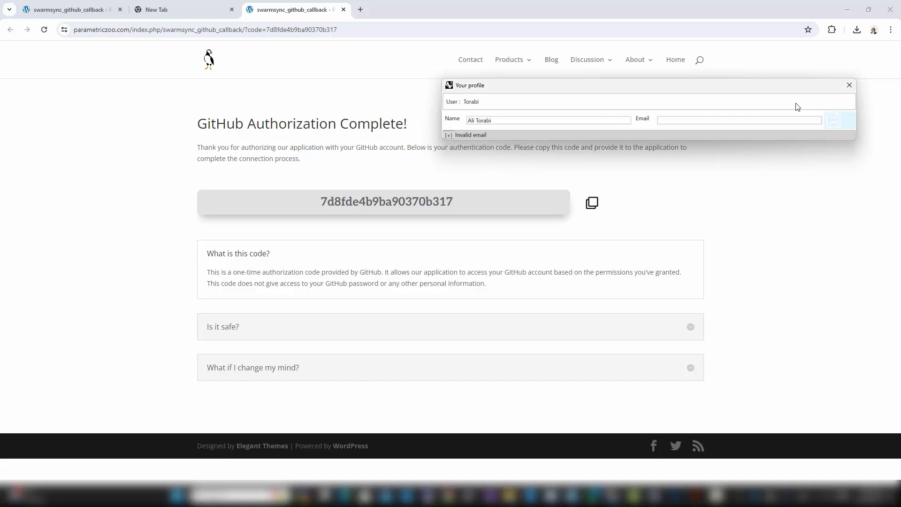
pyautogui.click(738, 120)
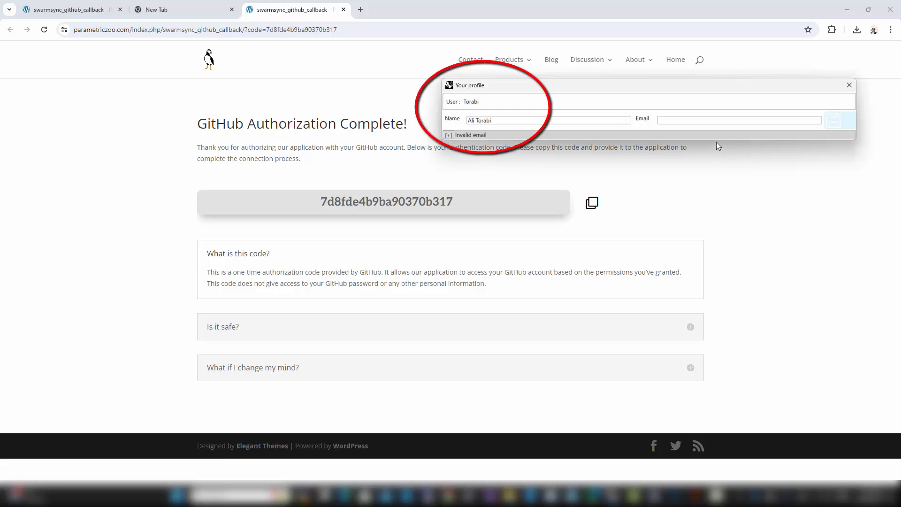
pyautogui.moveTo(710, 140)
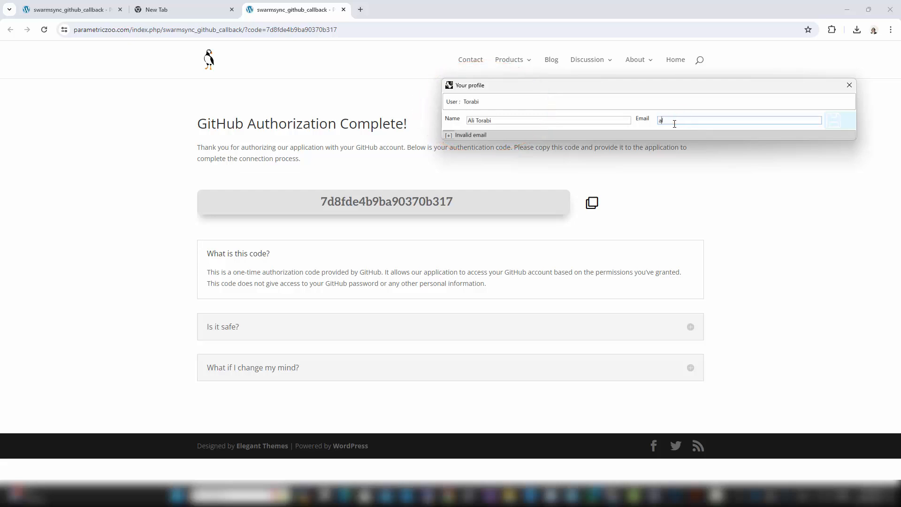
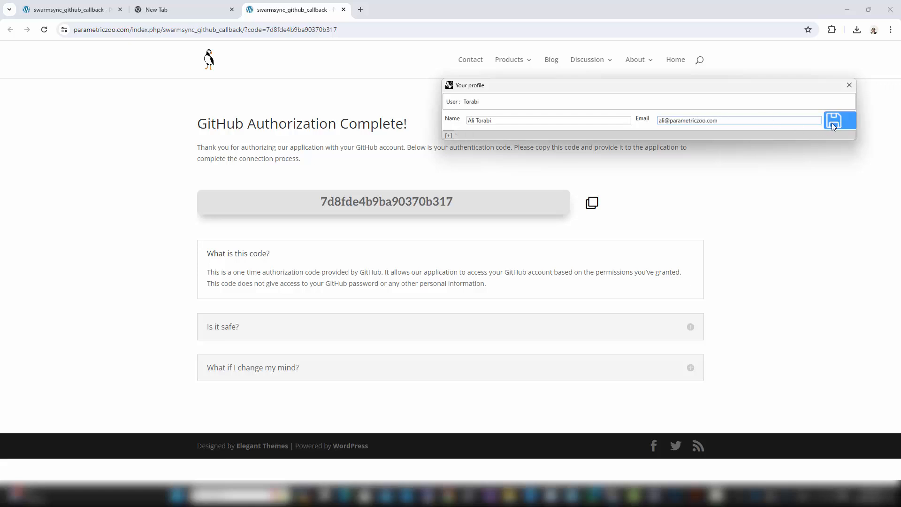
pyautogui.moveTo(839, 120)
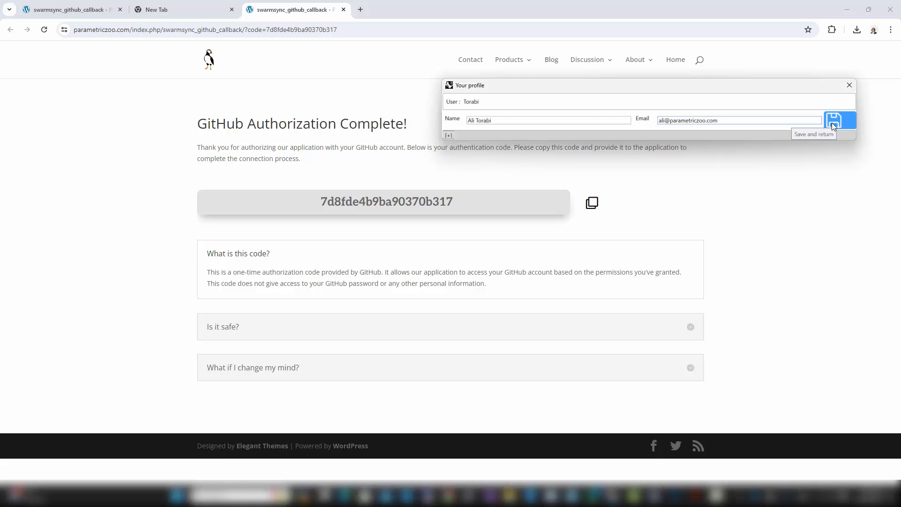
pyautogui.click(839, 120)
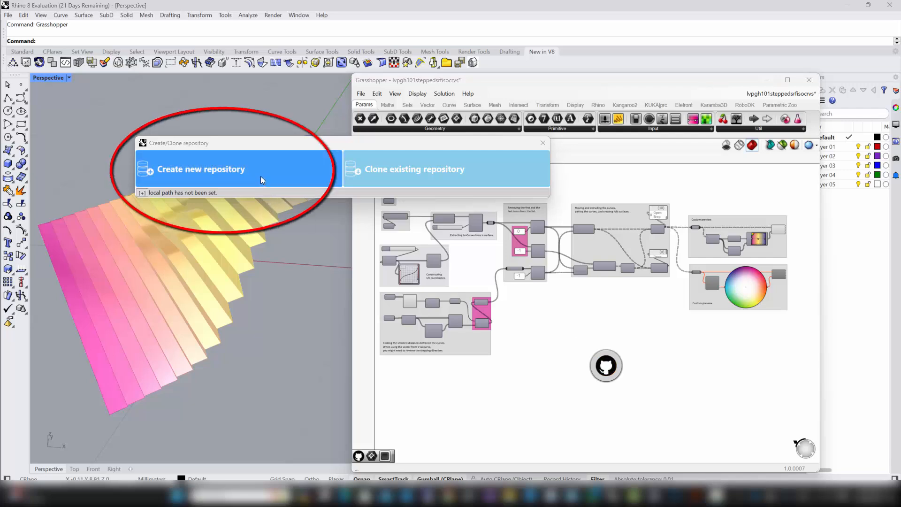
pyautogui.moveTo(269, 159)
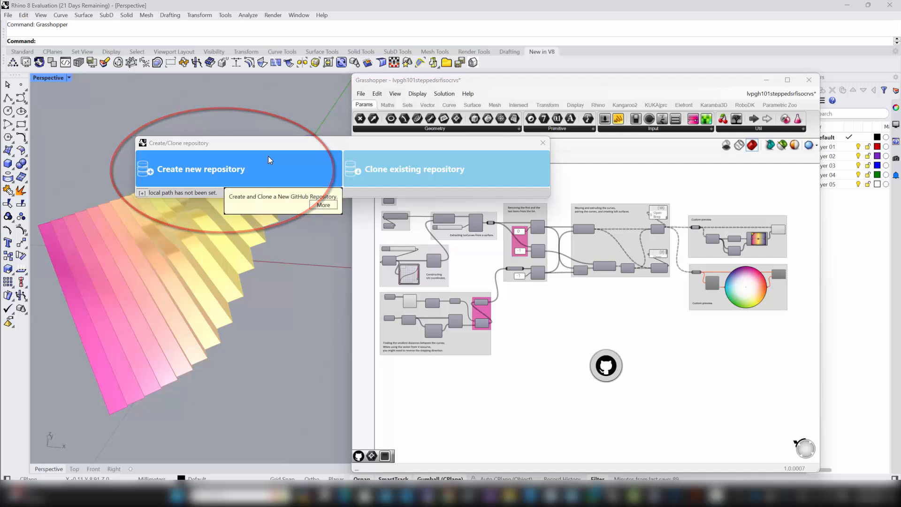
pyautogui.moveTo(414, 169)
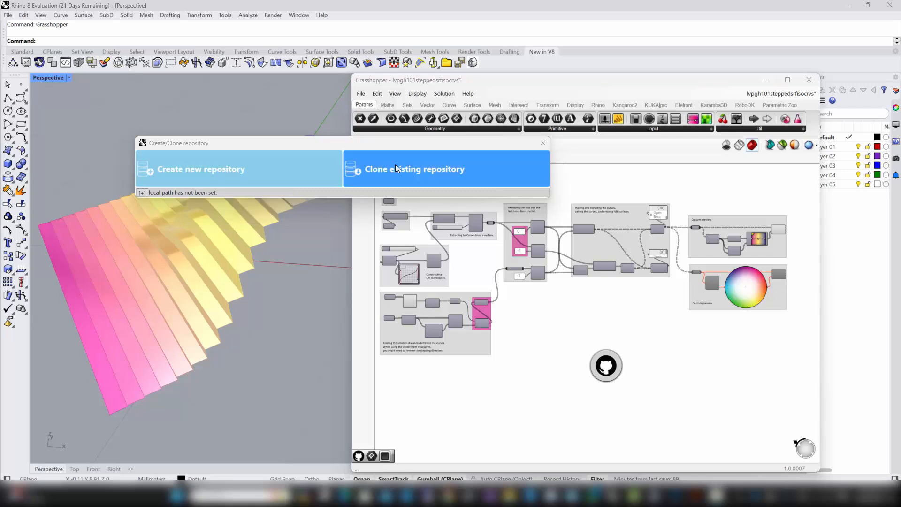
pyautogui.moveTo(425, 171)
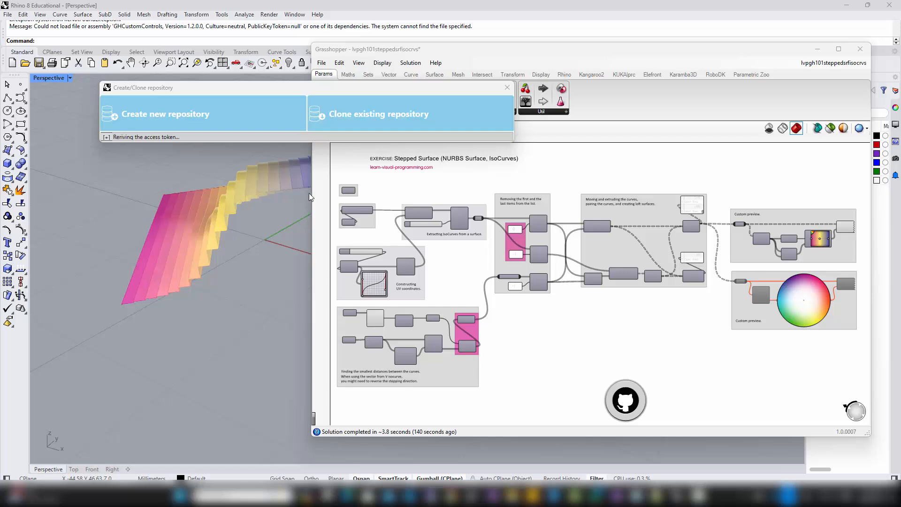
pyautogui.moveTo(177, 130)
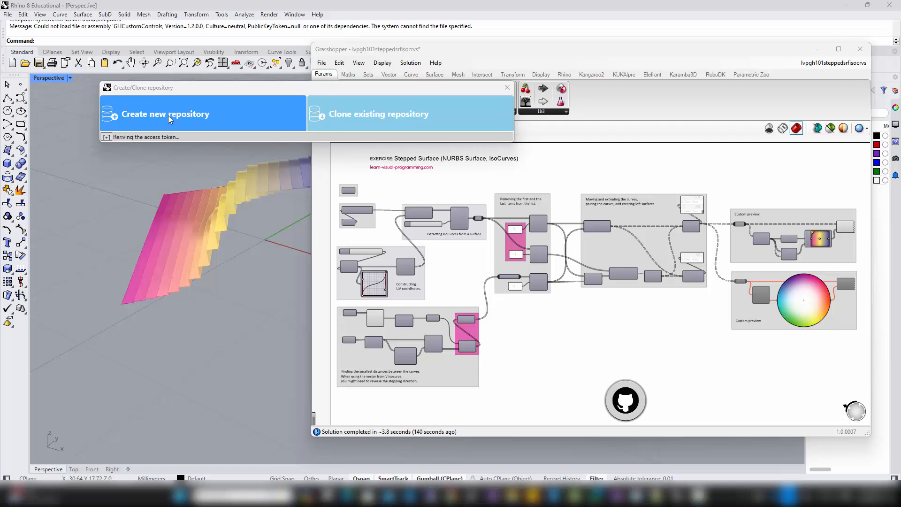
# Begin a new repository named 'MyFirstTest' and browse for its local path.
pyautogui.click(166, 114)
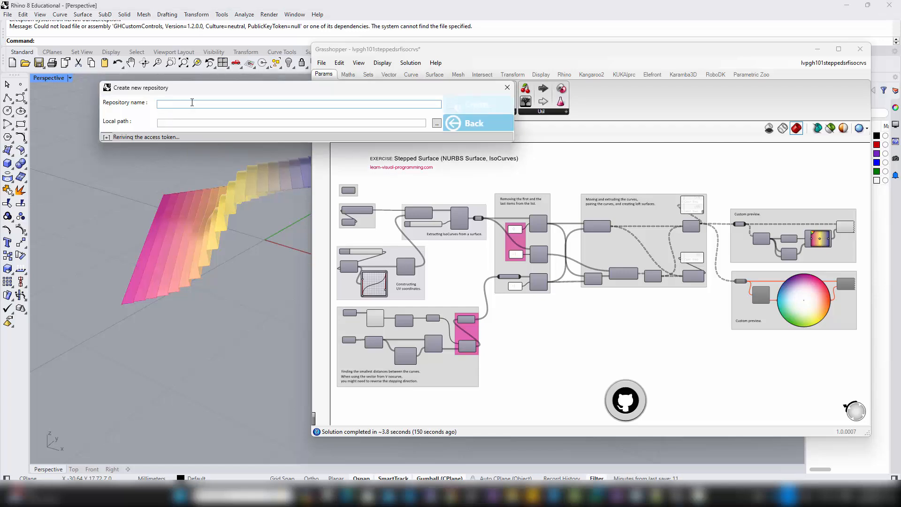
pyautogui.write('My')
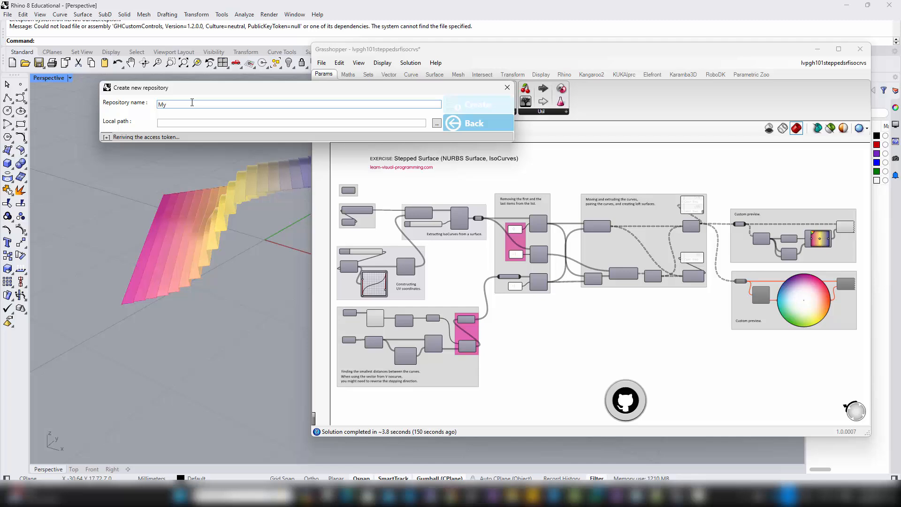
pyautogui.write('First')
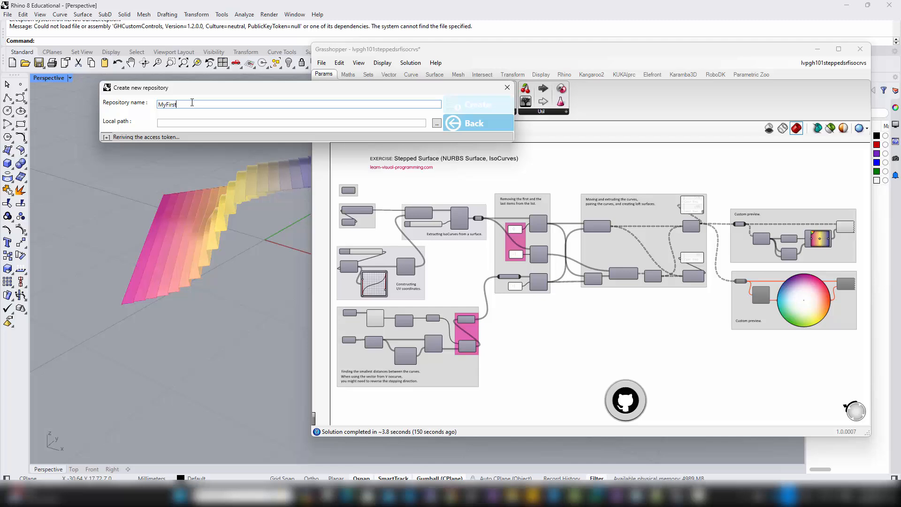
pyautogui.write('Test')
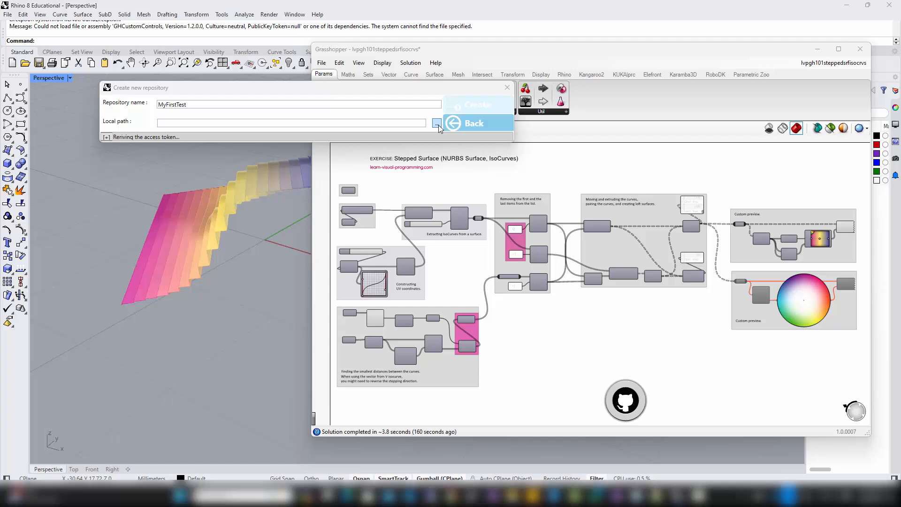
pyautogui.click(437, 123)
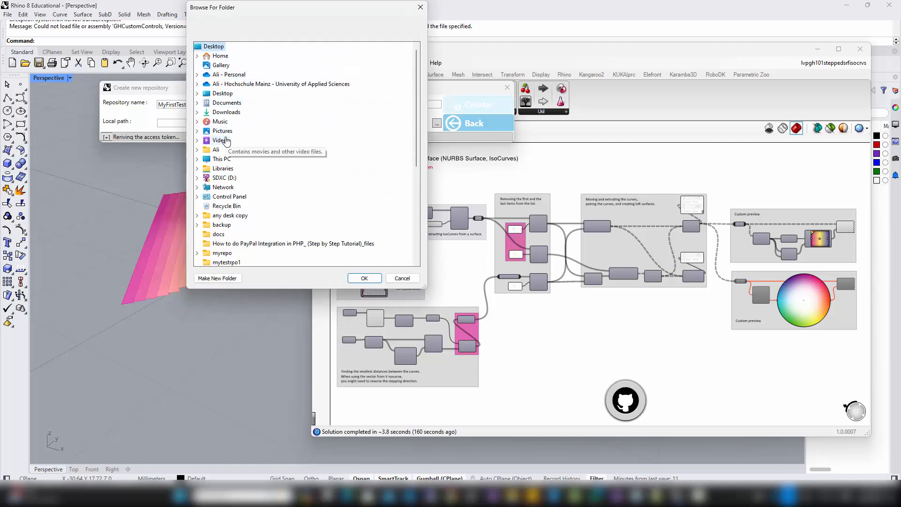
# Make a new MyFirstTest folder on the Desktop and confirm it as local path.
pyautogui.click(217, 278)
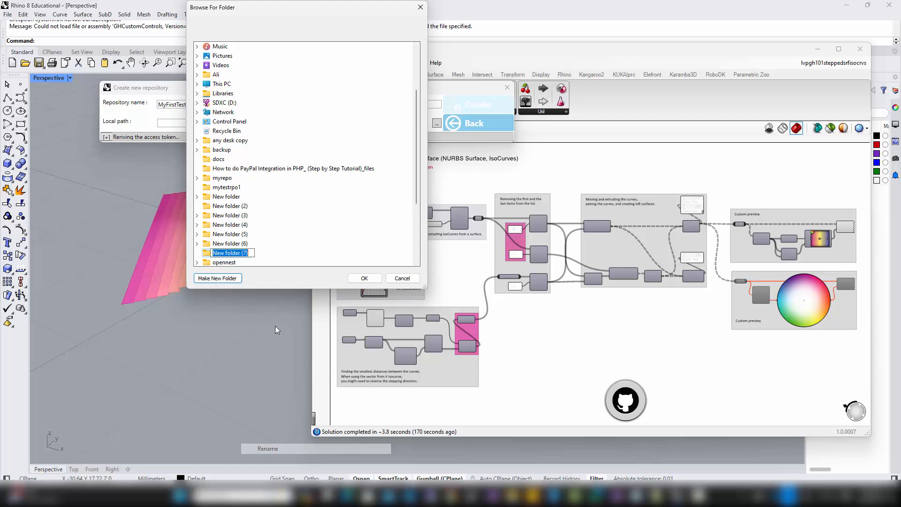
pyautogui.write('MyFirstTest')
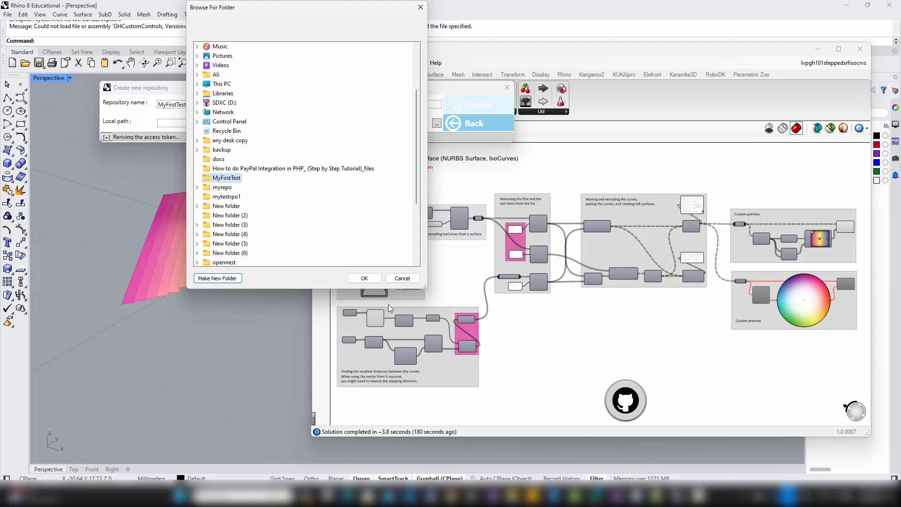
pyautogui.click(364, 279)
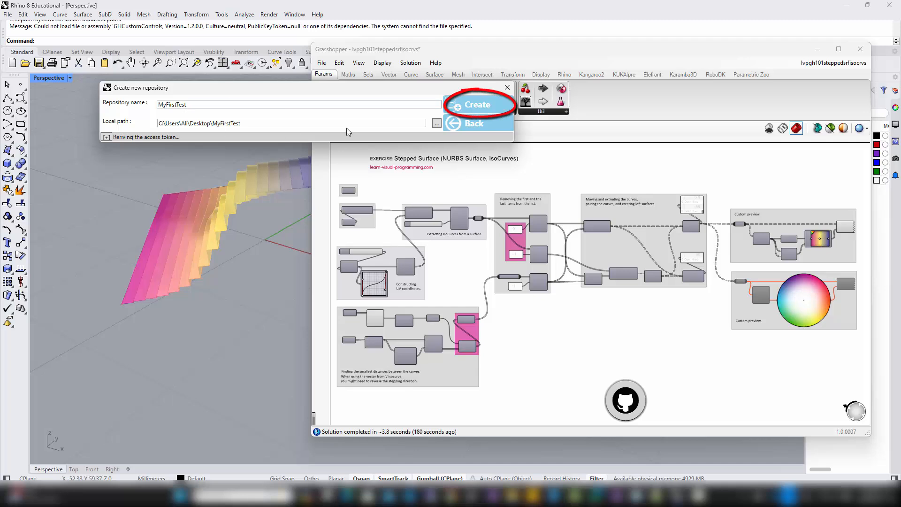
pyautogui.moveTo(477, 105)
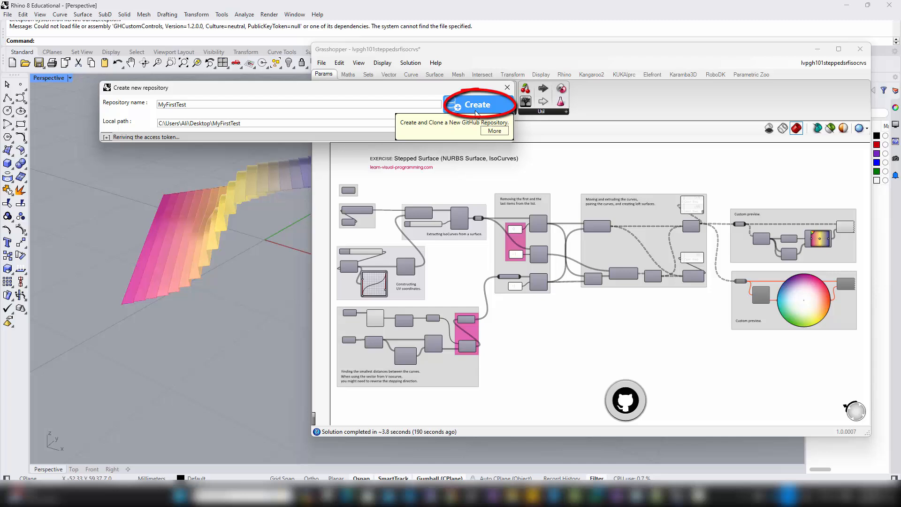
# Create and clone the MyFirstTest GitHub repository.
pyautogui.click(478, 105)
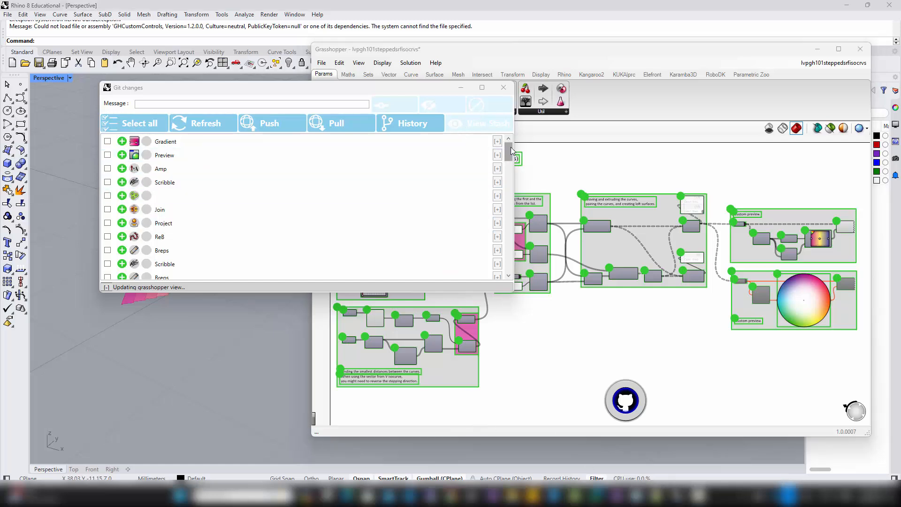
# Select all 69 changes and commit them with the message 'init'.
pyautogui.scroll(-3)
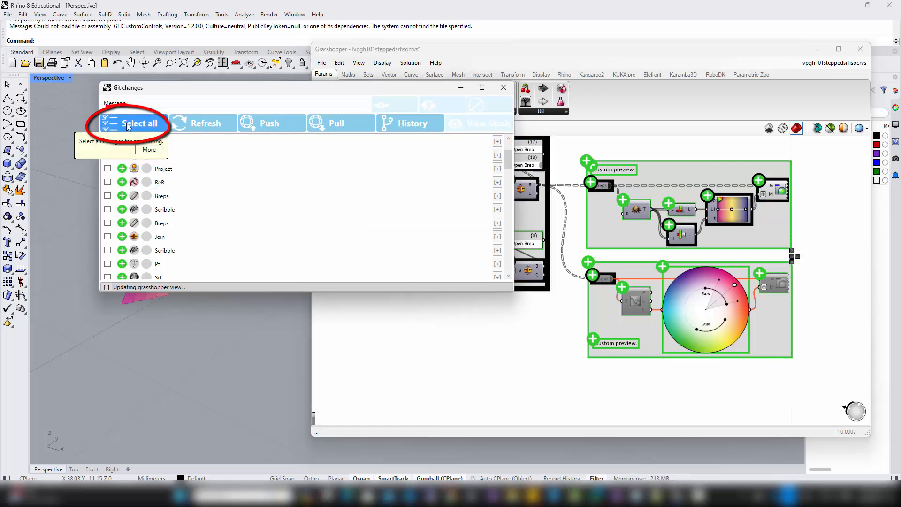
pyautogui.click(139, 123)
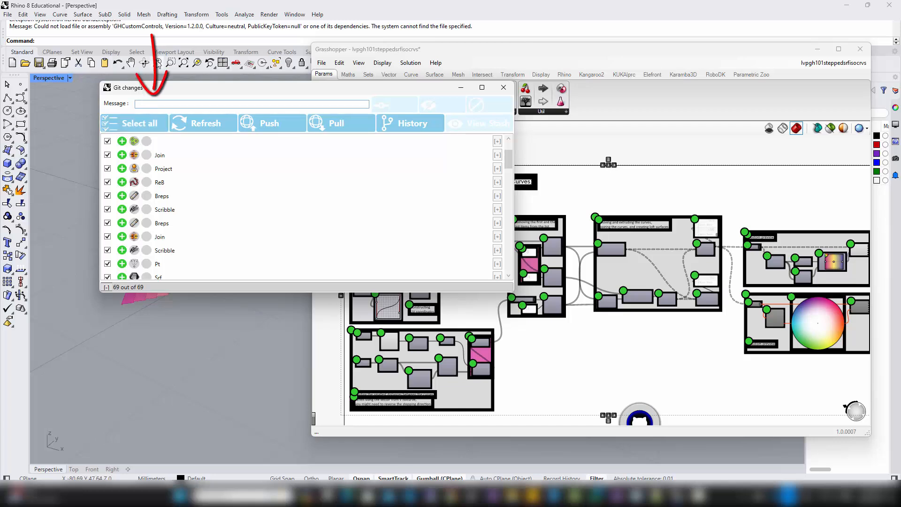
pyautogui.write('init')
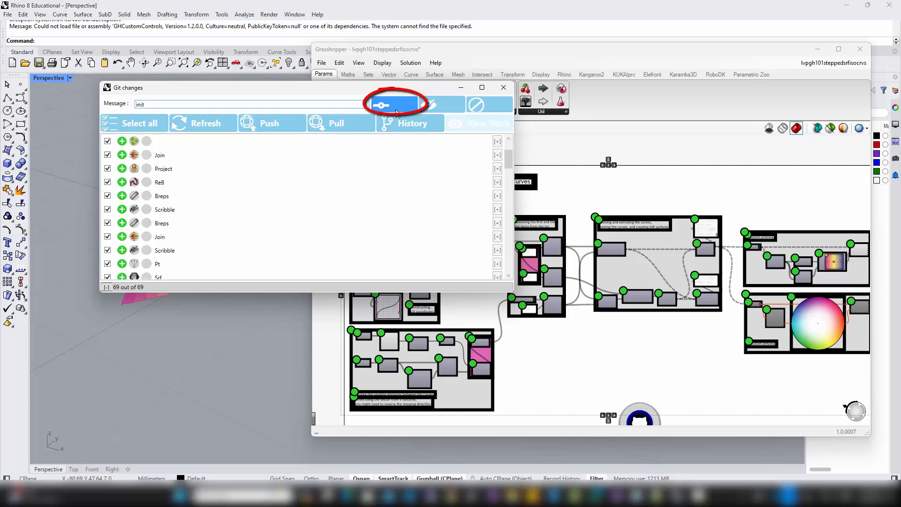
pyautogui.click(395, 104)
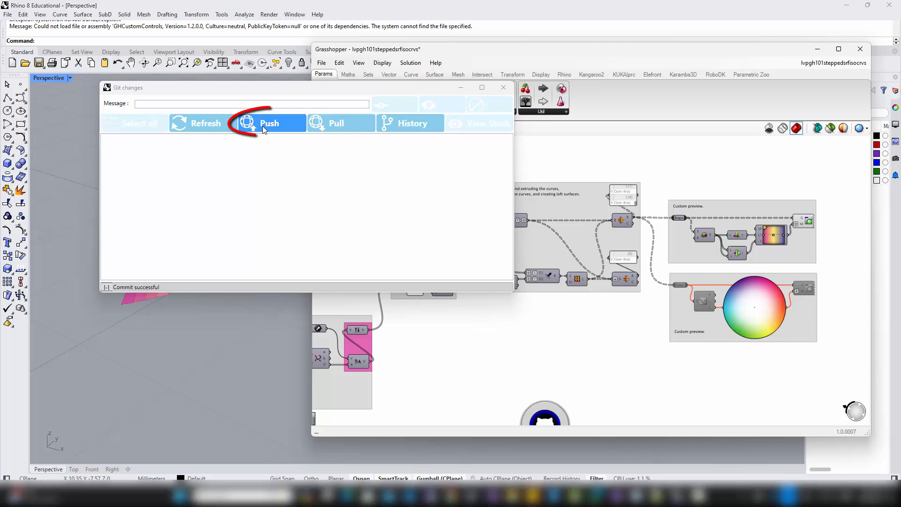
pyautogui.moveTo(269, 123)
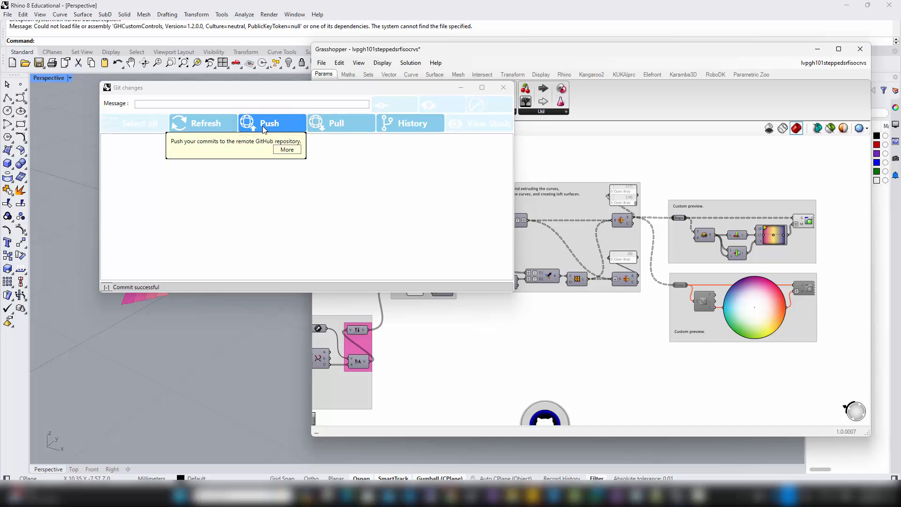
# Push the 'init' commit to the remote GitHub repository.
pyautogui.click(271, 123)
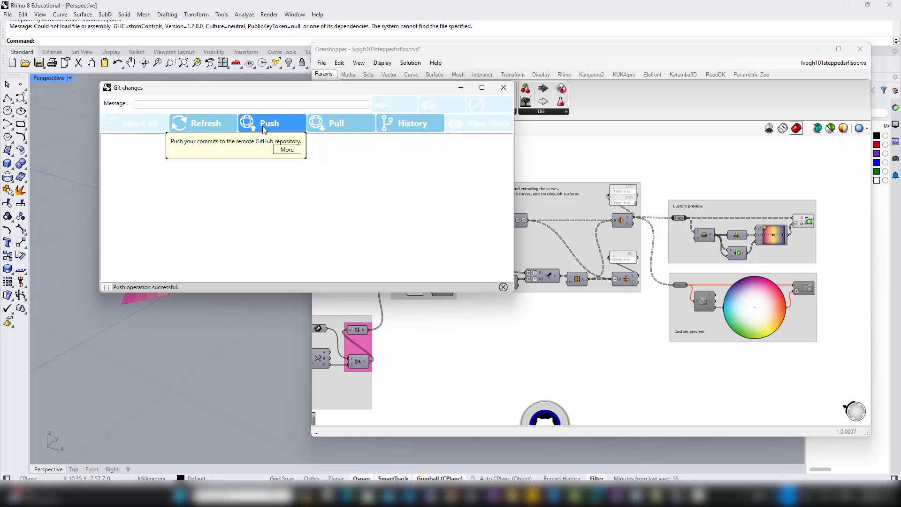
pyautogui.moveTo(301, 121)
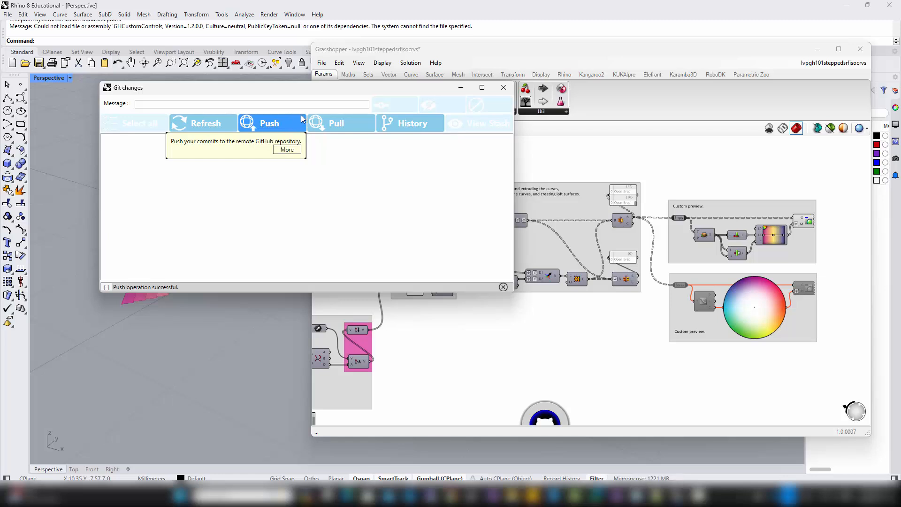
pyautogui.moveTo(297, 206)
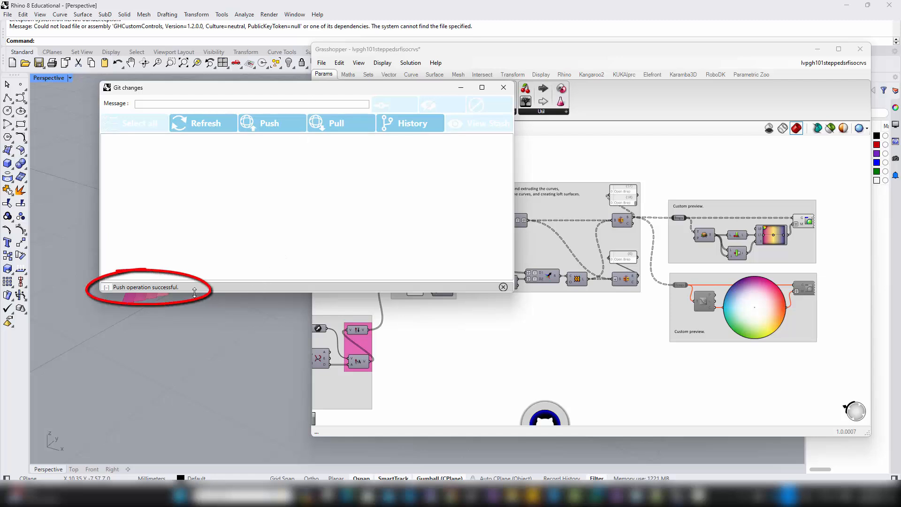
pyautogui.moveTo(202, 290)
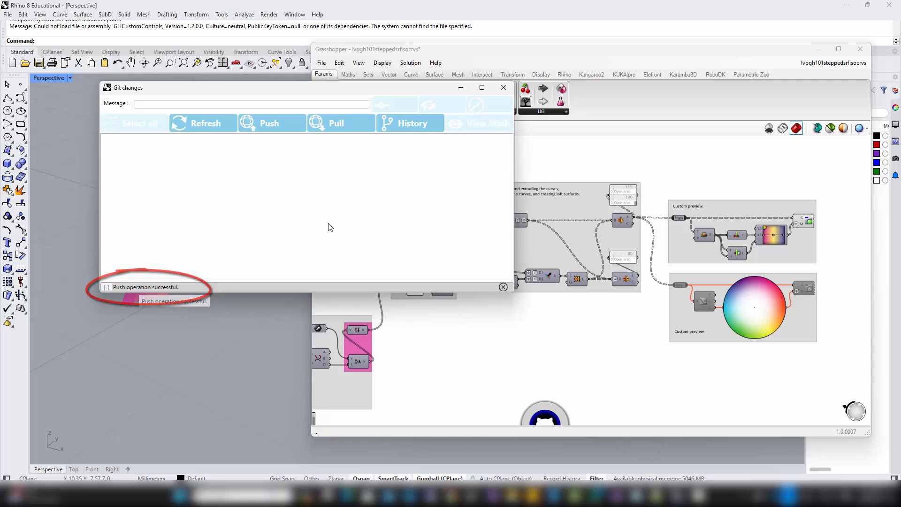
pyautogui.moveTo(264, 127)
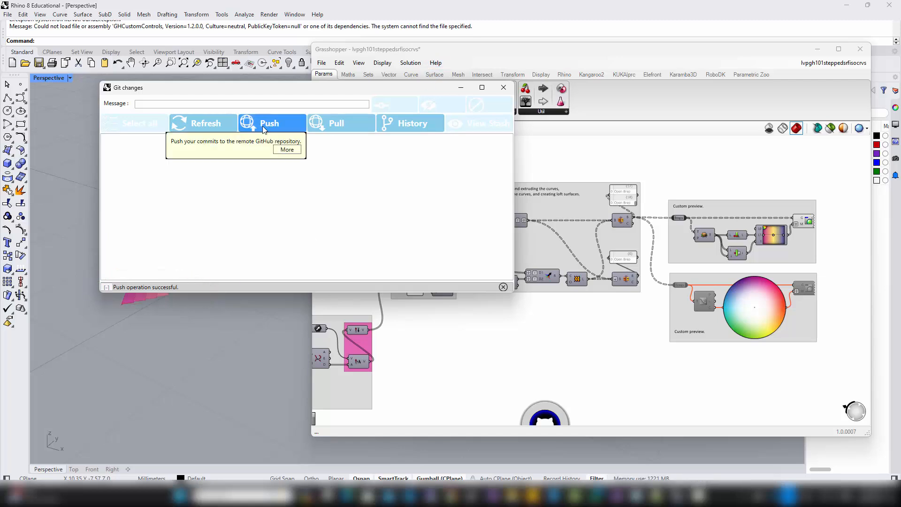
pyautogui.moveTo(313, 98)
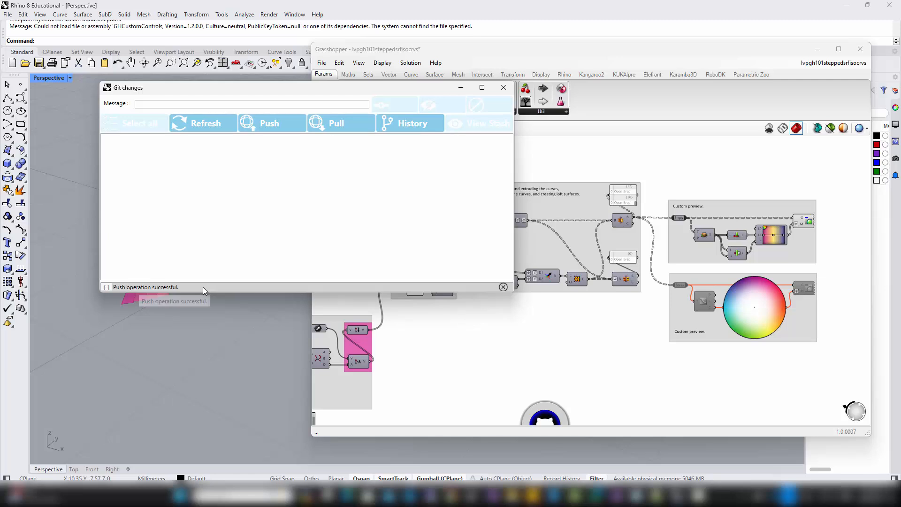
pyautogui.moveTo(277, 271)
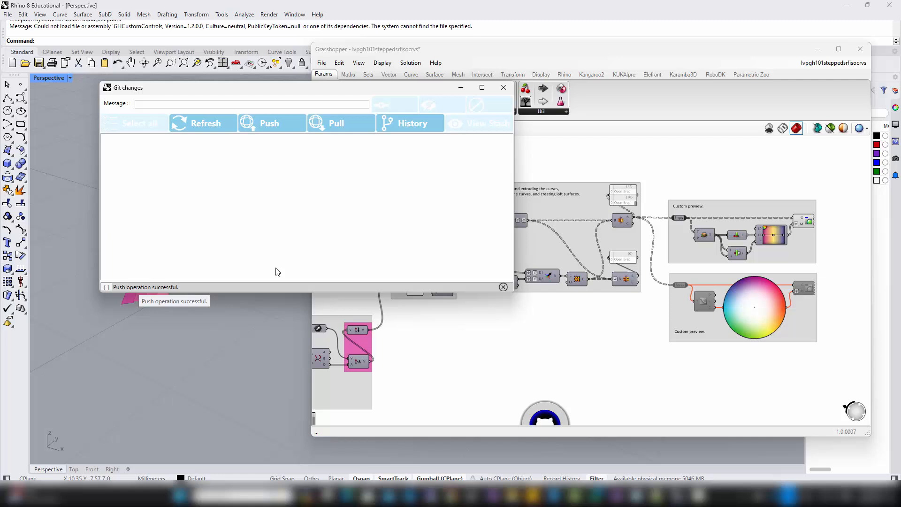
pyautogui.moveTo(434, 62)
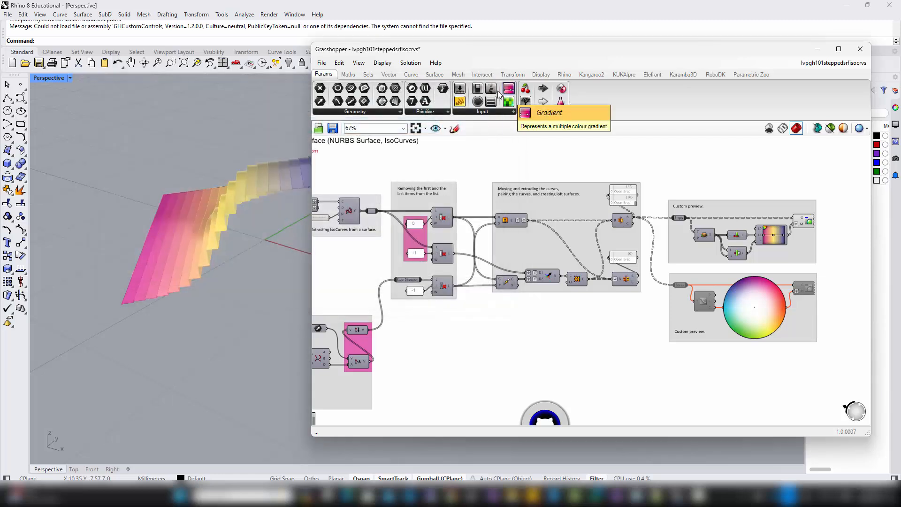
pyautogui.moveTo(332, 127)
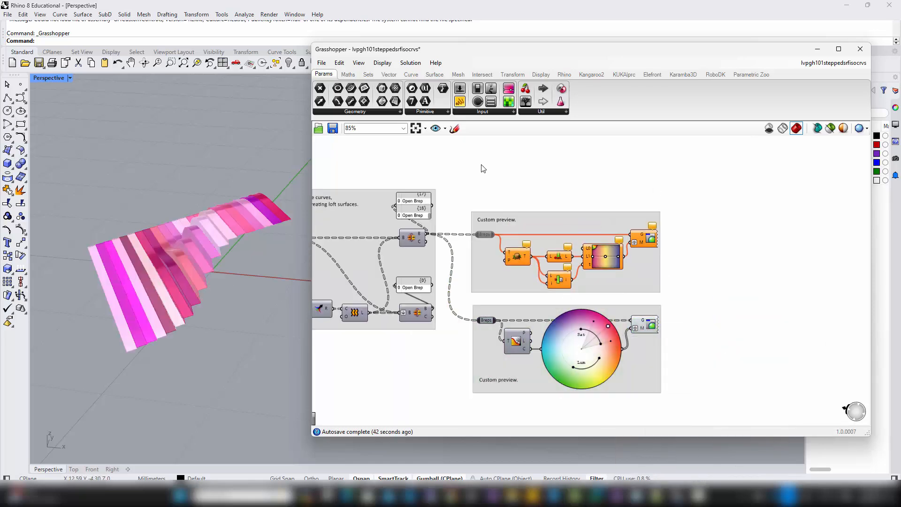
# Open the Swarm Sync Git changes list showing the seven modified components.
pyautogui.scroll(-3)
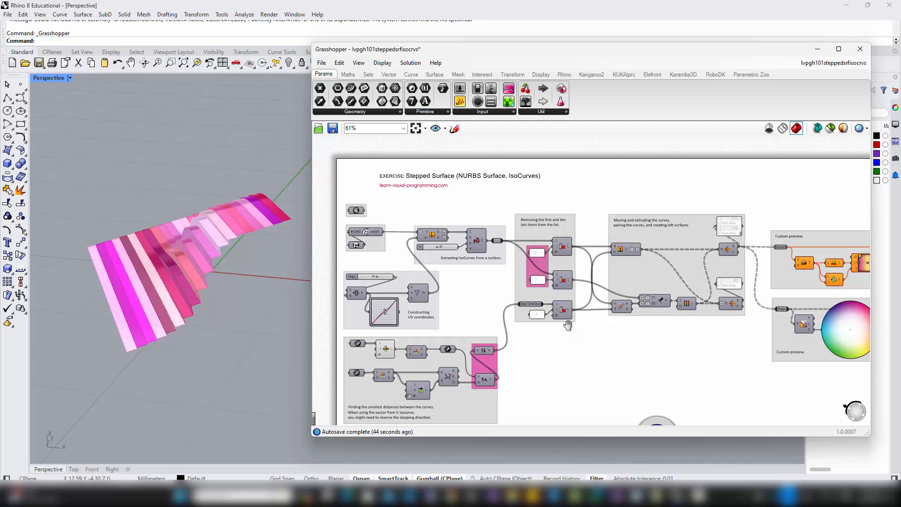
pyautogui.click(624, 357)
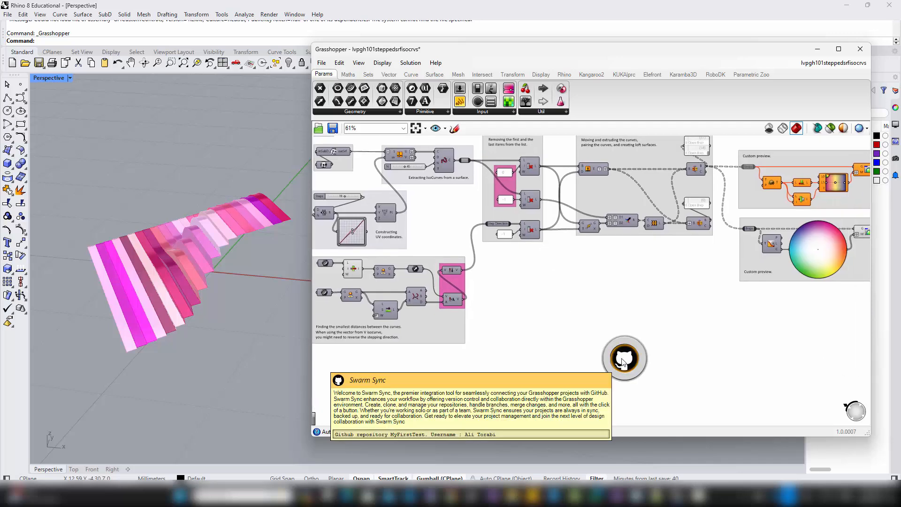
pyautogui.click(624, 358)
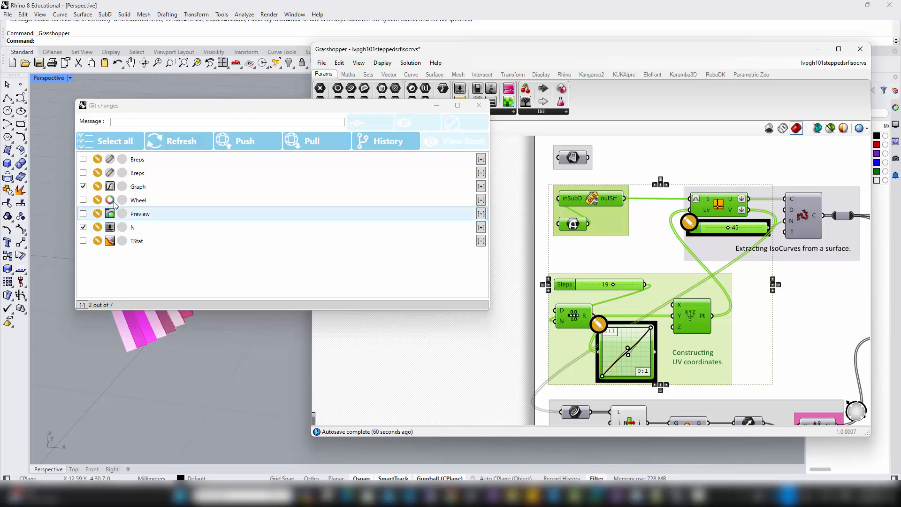
# Write the commit message 'parameter chan…' for the marked Graph and N changes.
pyautogui.click(84, 226)
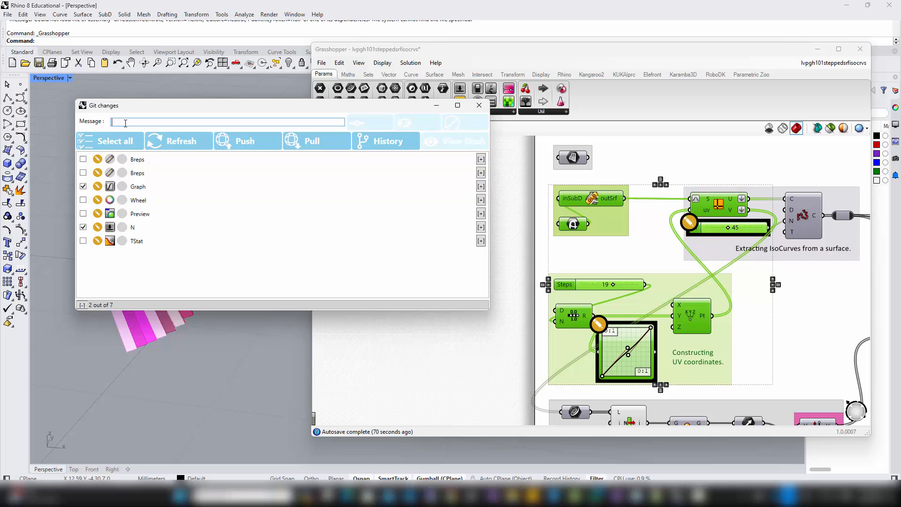
pyautogui.write('parameter')
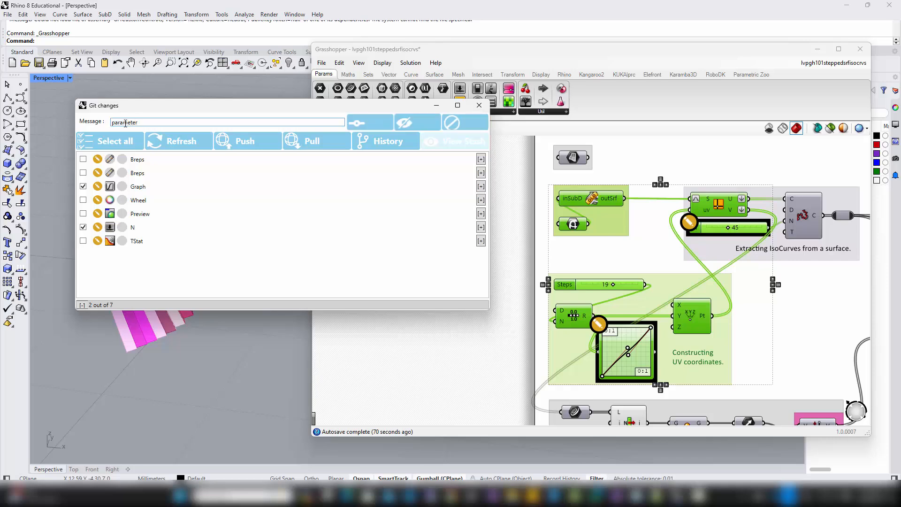
pyautogui.write('chan')
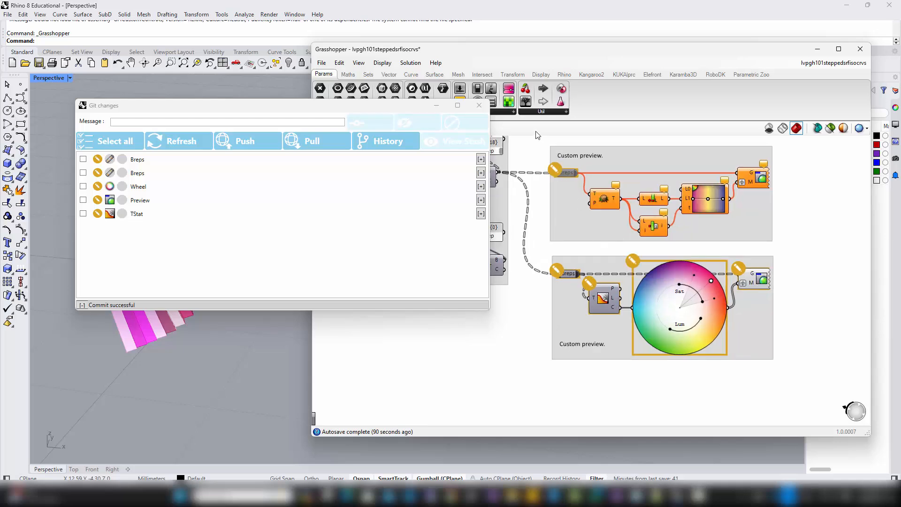
# Select all five preview components and commit them with the message 'preview change'.
pyautogui.click(109, 140)
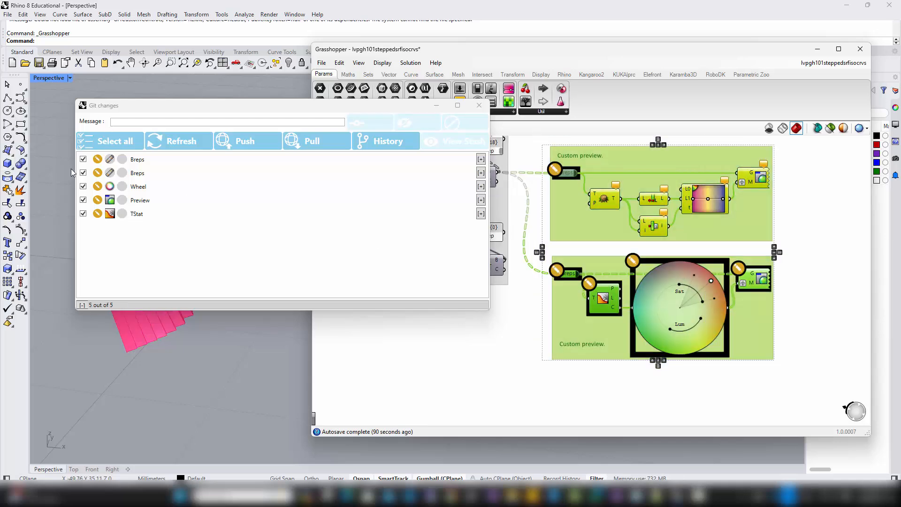
pyautogui.click(227, 121)
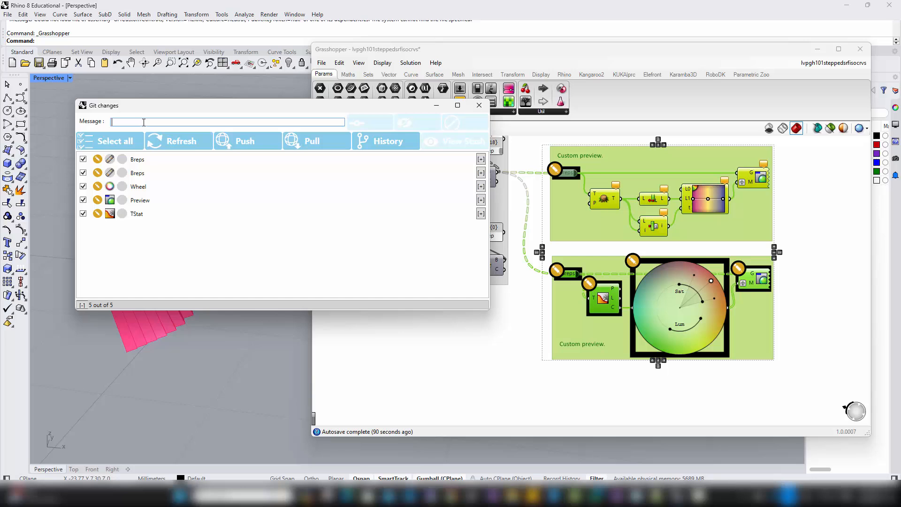
pyautogui.write('preview')
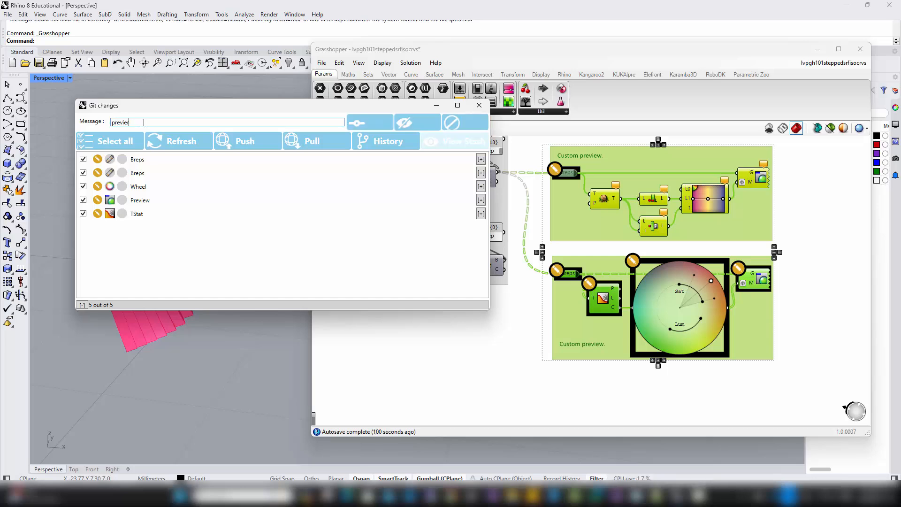
pyautogui.write('change')
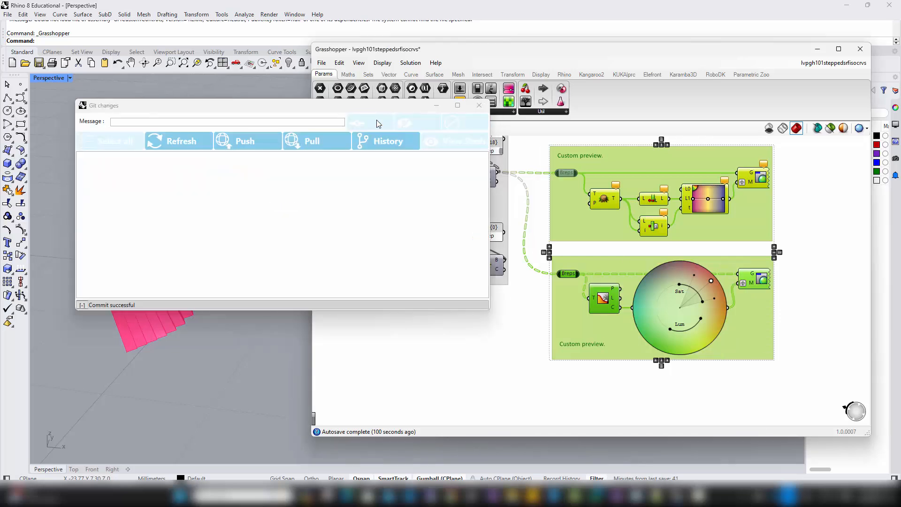
pyautogui.moveTo(334, 211)
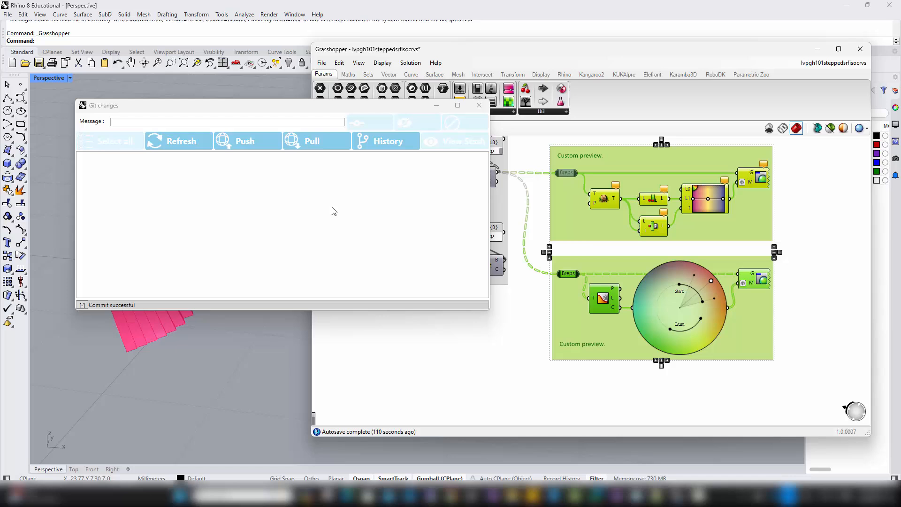
pyautogui.moveTo(313, 194)
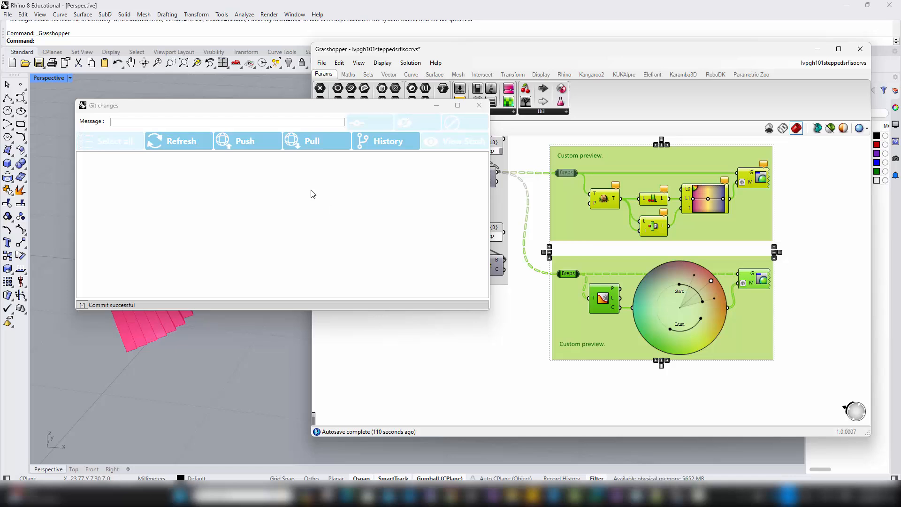
pyautogui.click(244, 141)
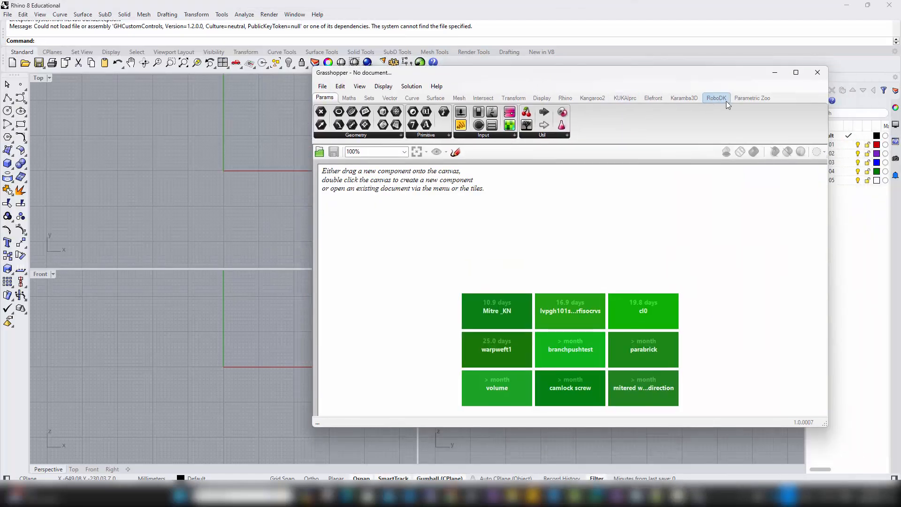
# Bring up the Parametric Zoo tools to reach the Swarm Sync profile.
pyautogui.click(752, 98)
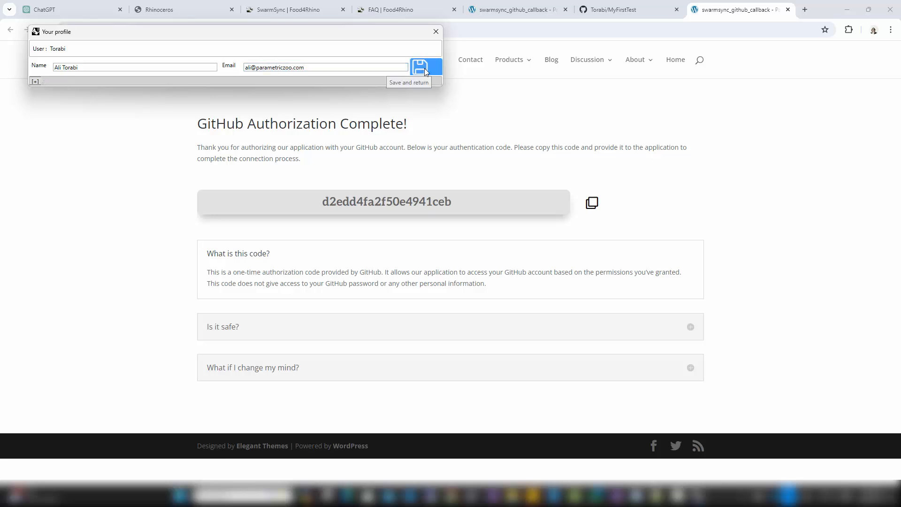
pyautogui.click(425, 67)
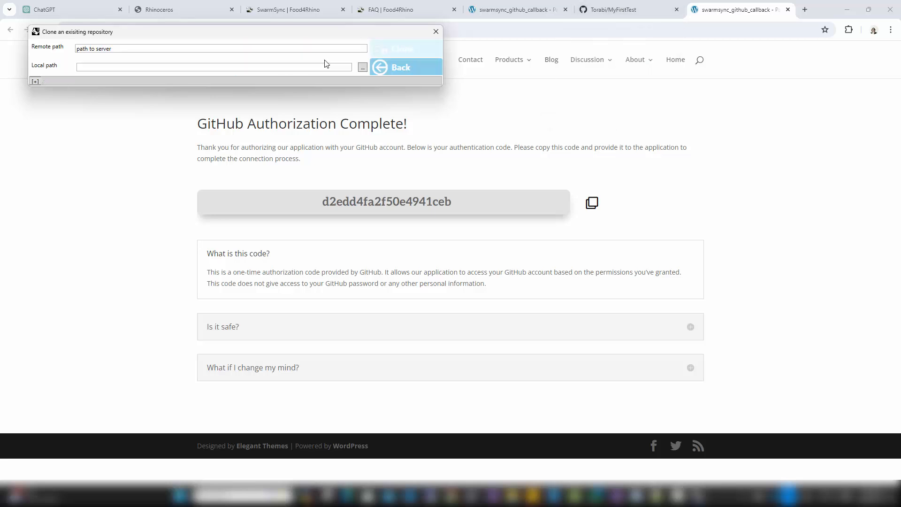
pyautogui.click(626, 10)
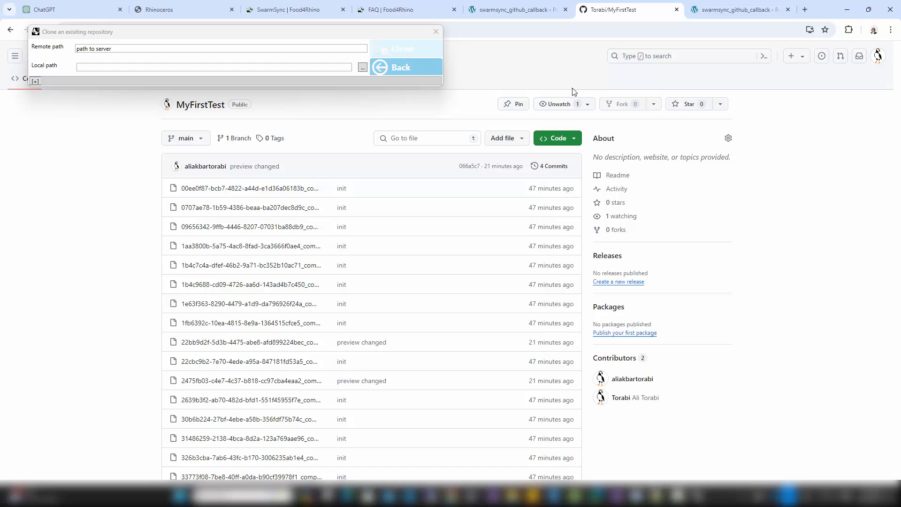
pyautogui.click(567, 221)
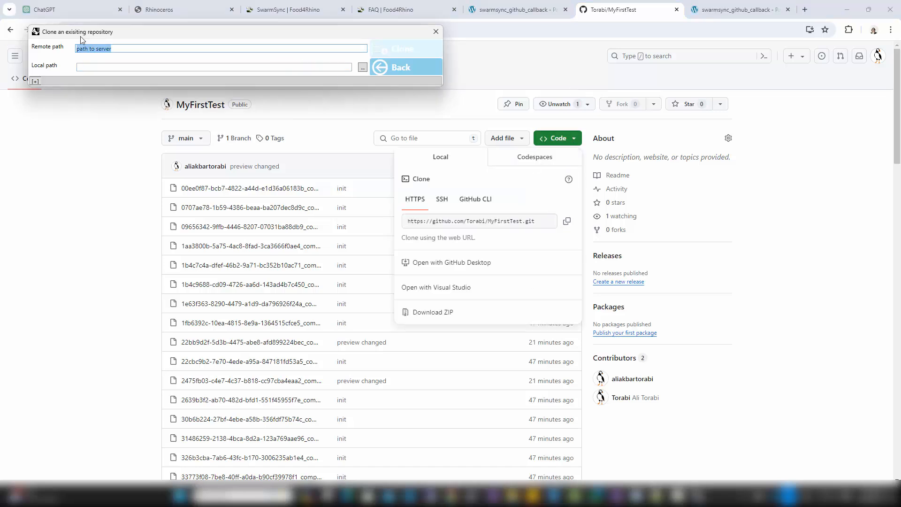
pyautogui.write('https://github.com/Torabi/MyFirstTest.git')
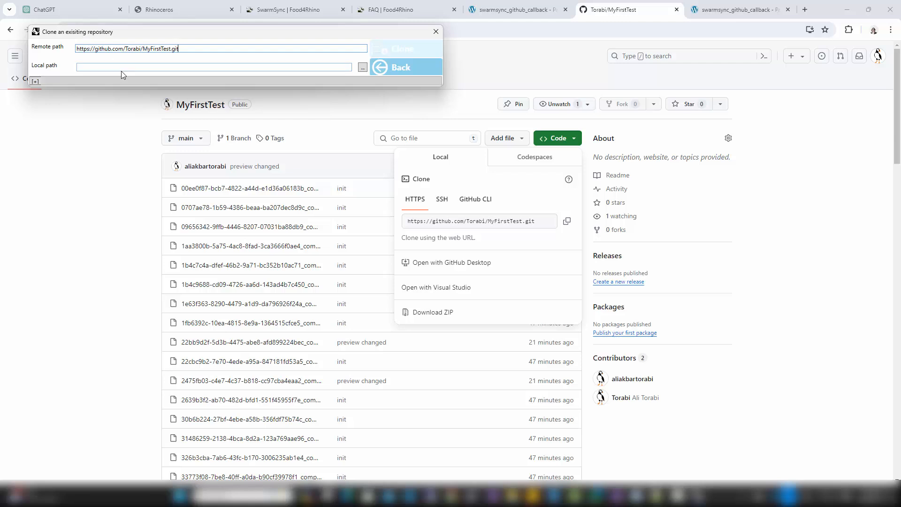
pyautogui.click(362, 67)
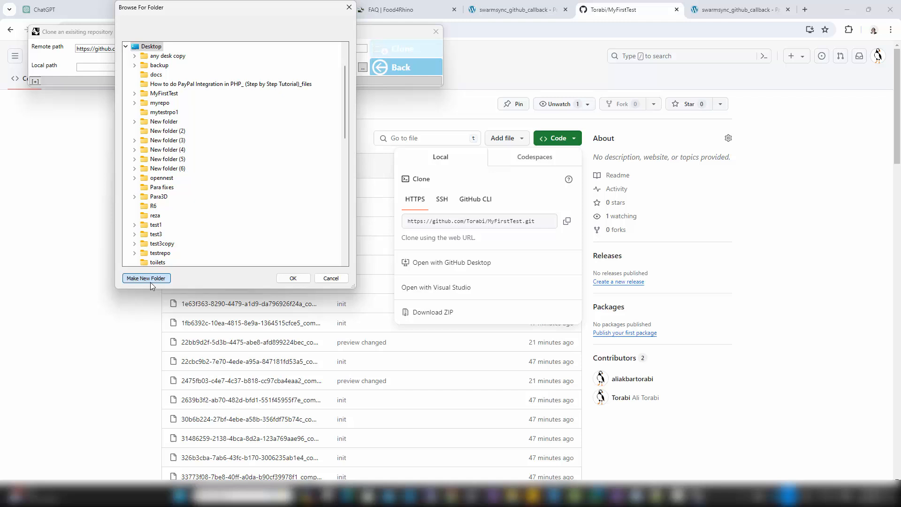
# Use a new Desktop folder named 'cloned' as the local path and clone MyFirstTest into it.
pyautogui.scroll(-3)
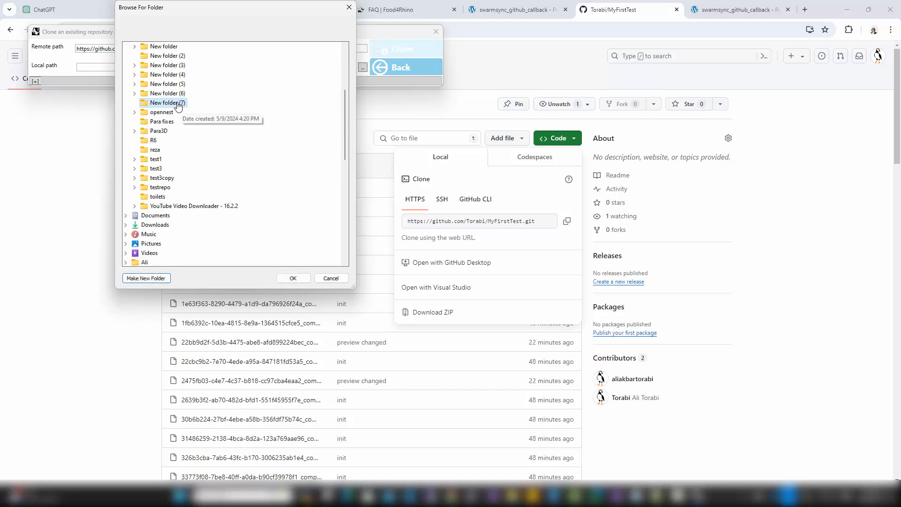
pyautogui.doubleClick(167, 102)
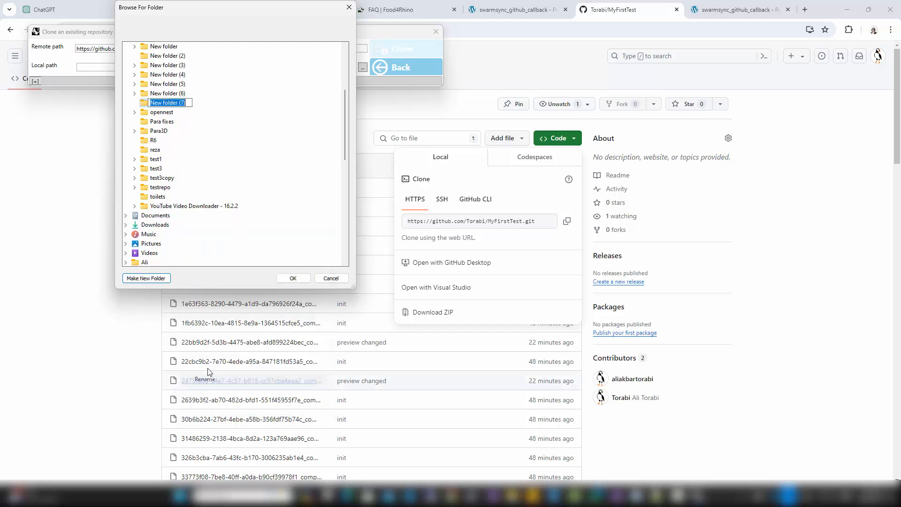
pyautogui.write('cloned')
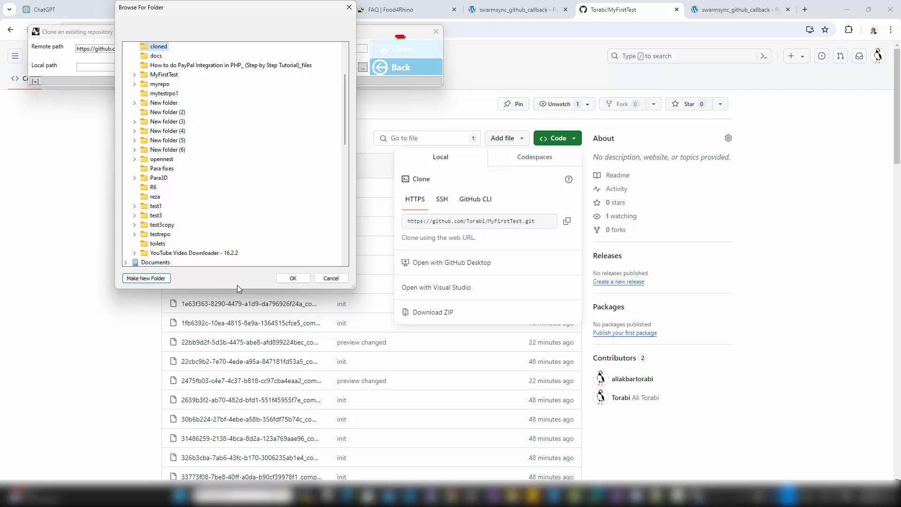
pyautogui.click(292, 278)
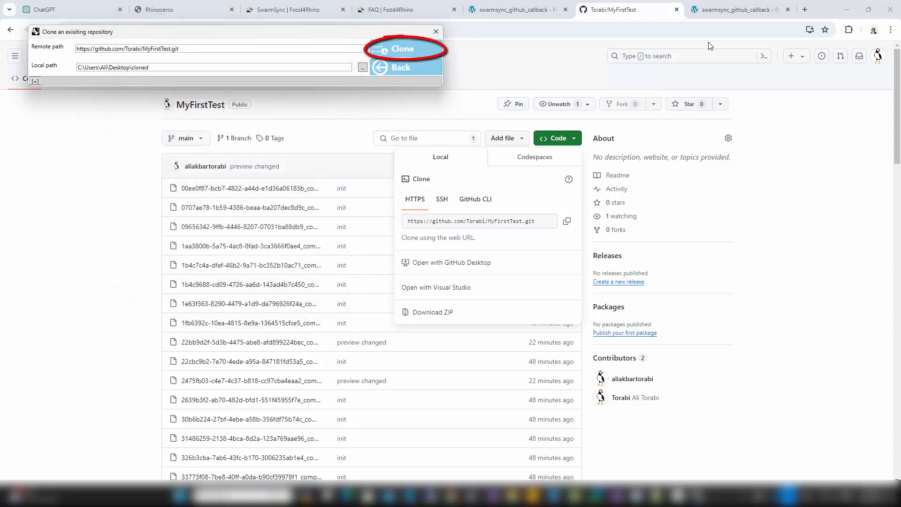
pyautogui.click(404, 49)
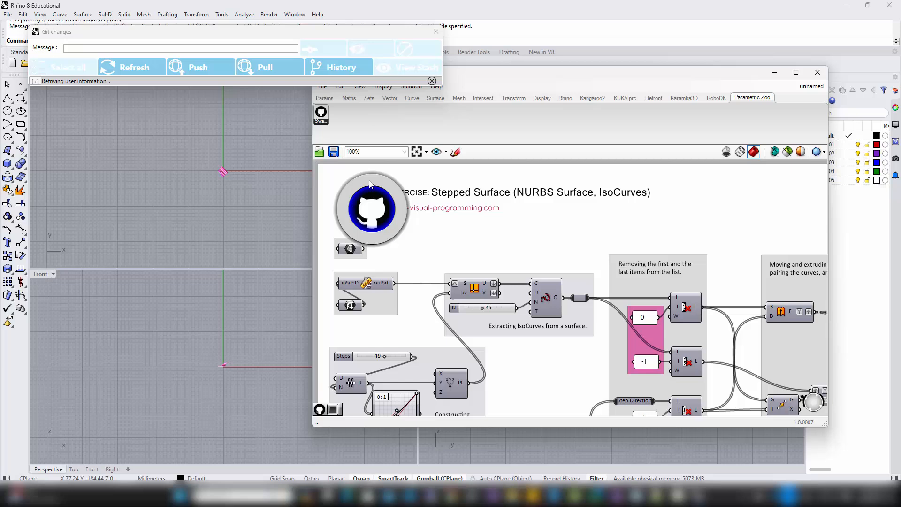
pyautogui.moveTo(451, 248)
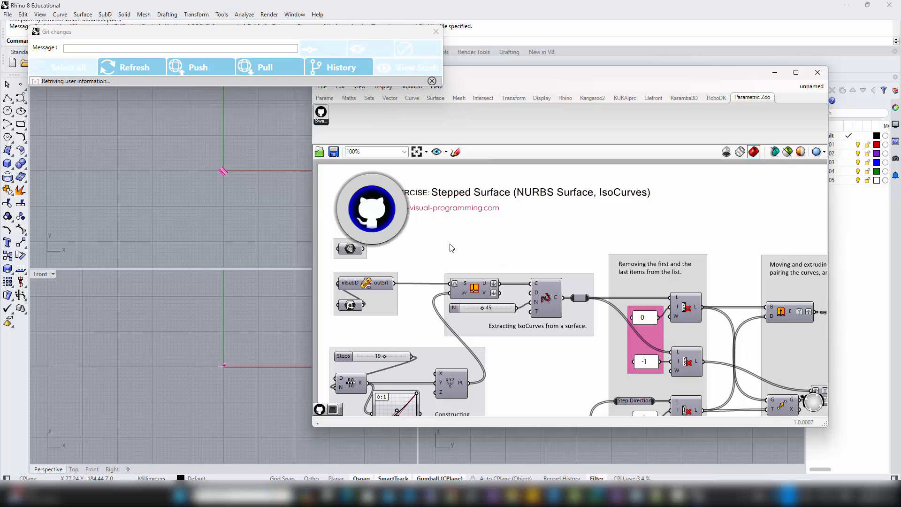
# Zoom out and move the definition aside to reveal the pink stepped surface, then start saving.
pyautogui.scroll(-3)
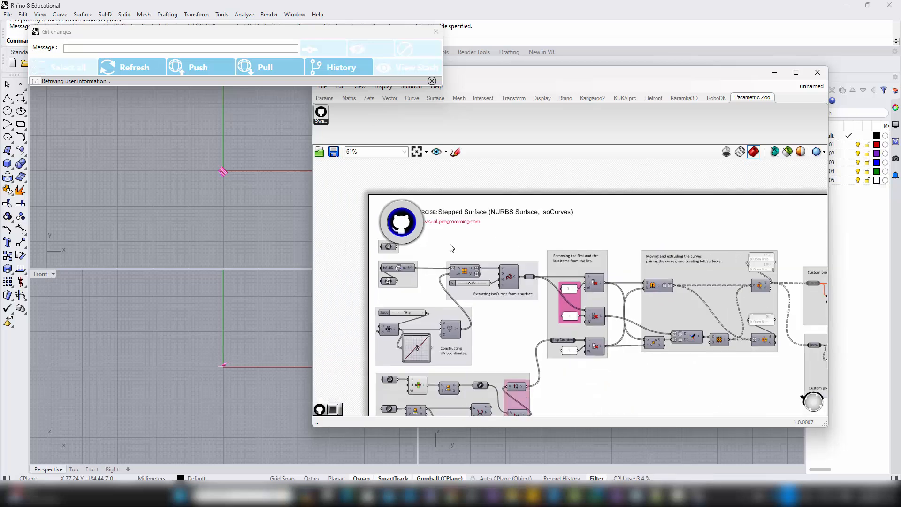
pyautogui.scroll(-3)
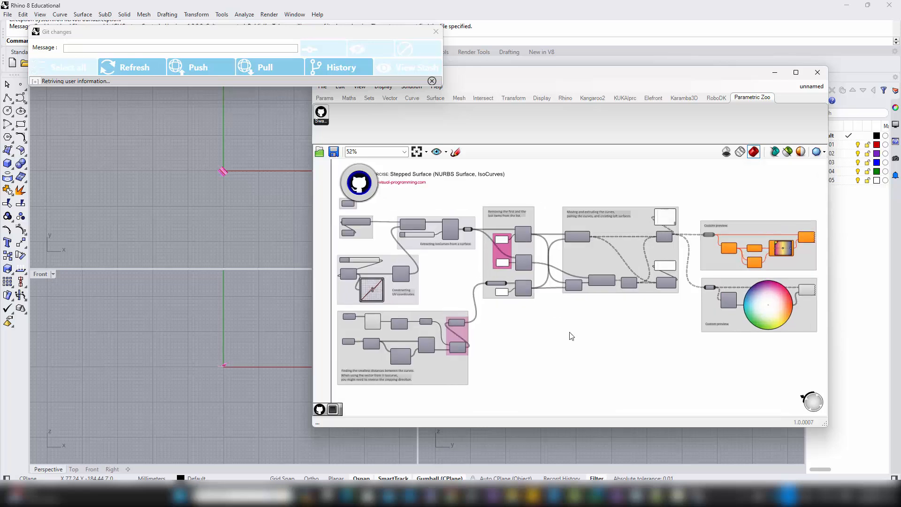
pyautogui.moveTo(575, 72); pyautogui.dragTo(638, 124)
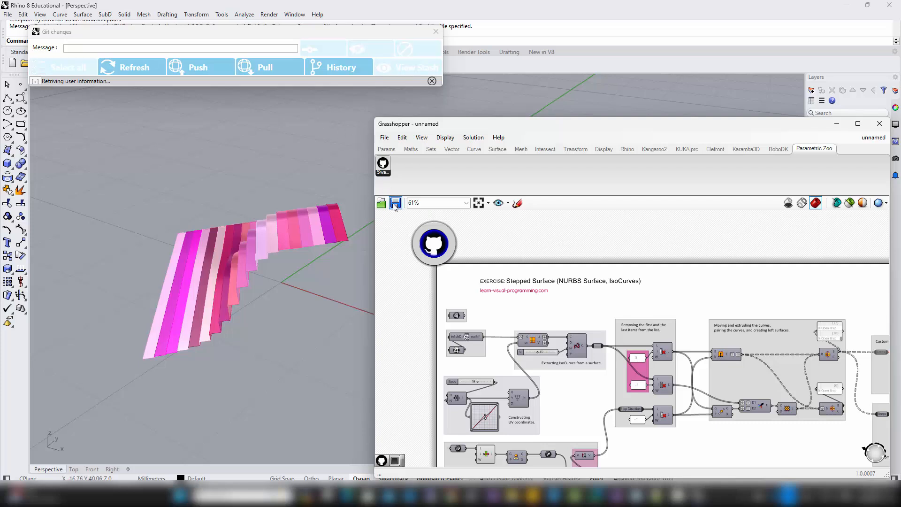
pyautogui.click(395, 202)
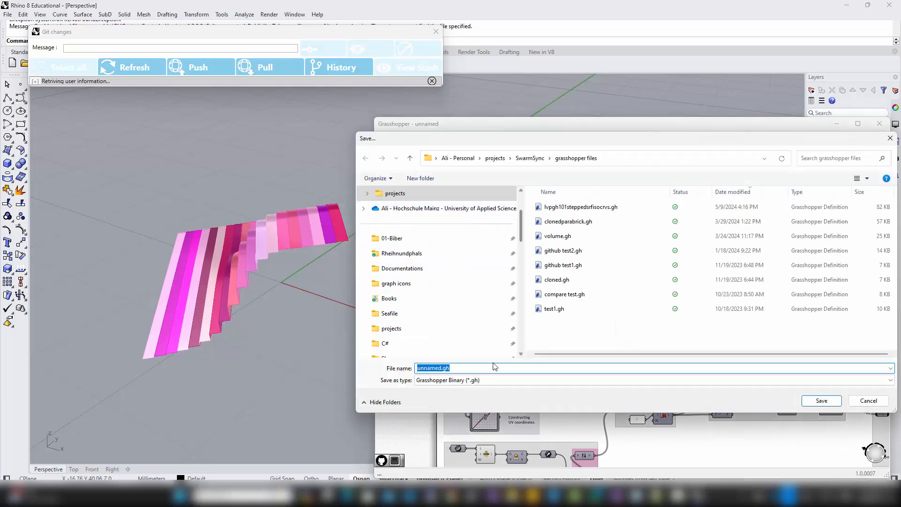